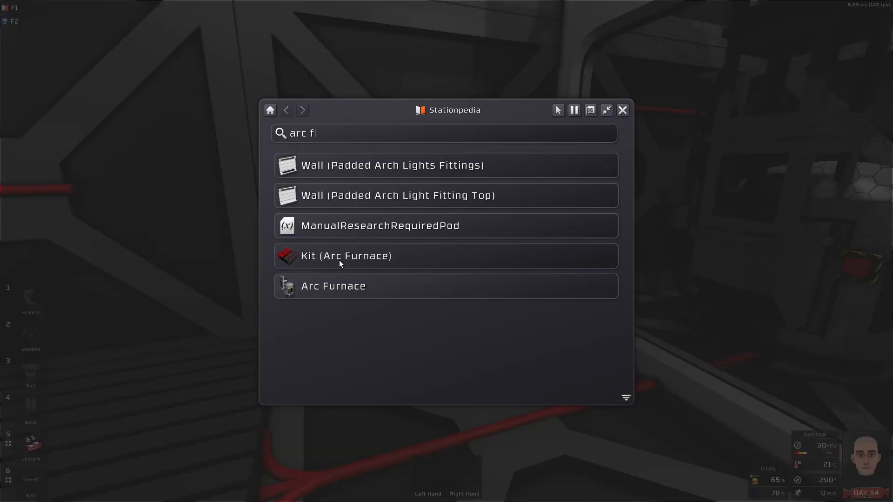
Step: View the Arc Furnace Stationpedia entry, then dismiss it to look around the room
left_click(333, 286)
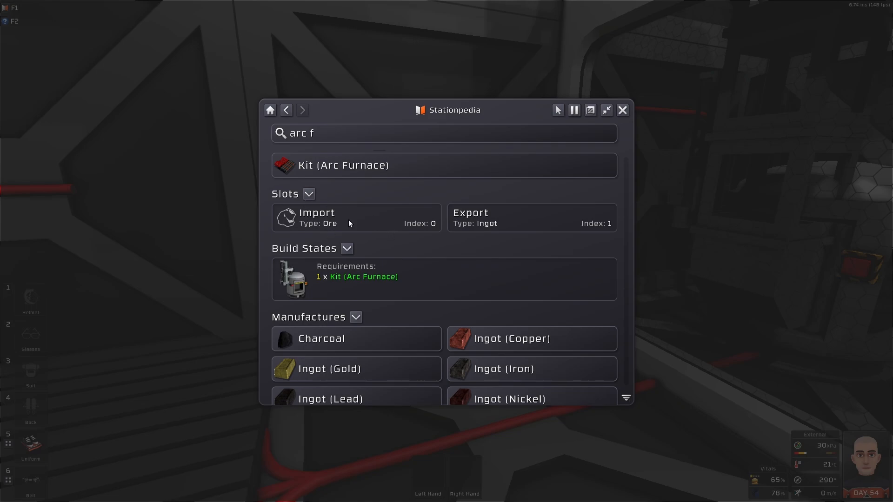
mouse_move(630, 113)
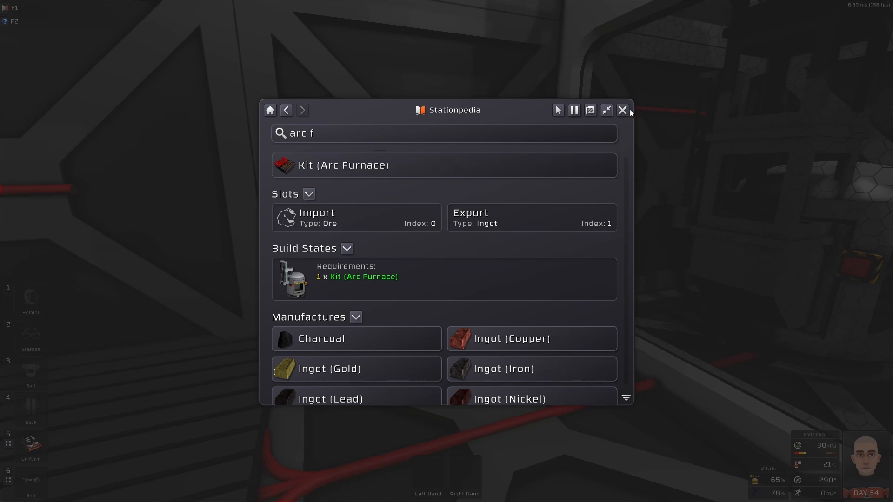
left_click(622, 109)
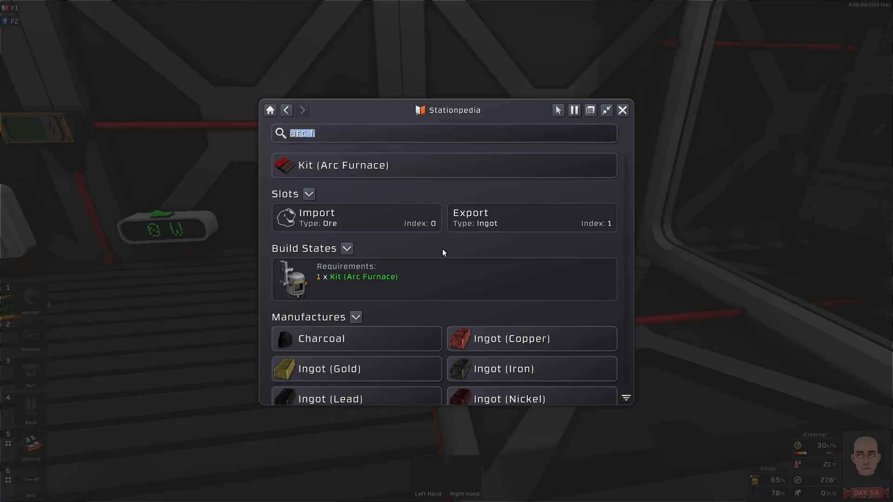
mouse_move(425, 271)
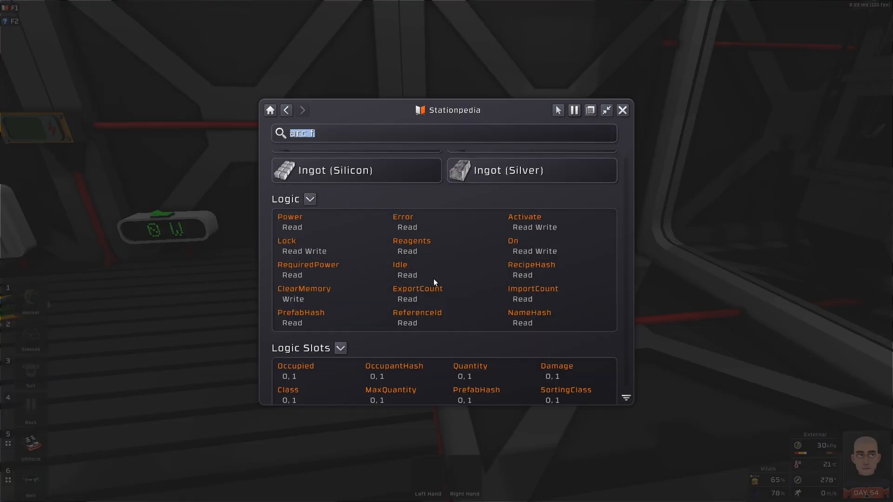
scroll("down", 3)
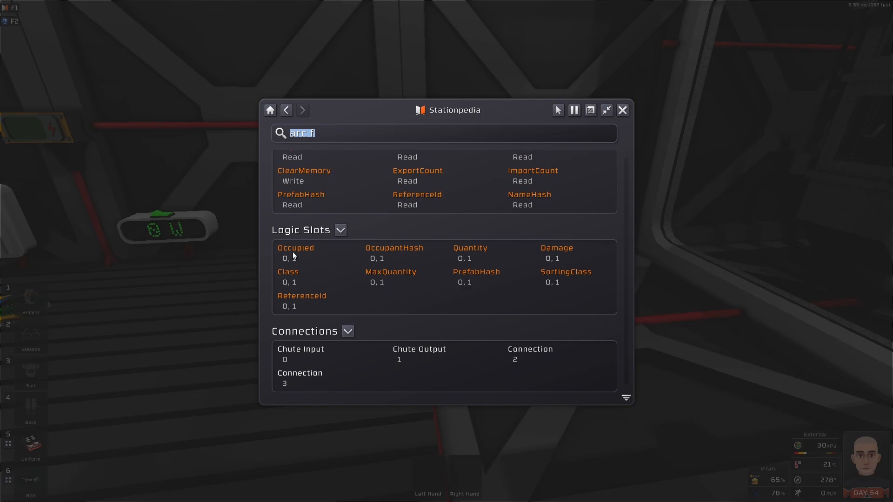
mouse_move(406, 255)
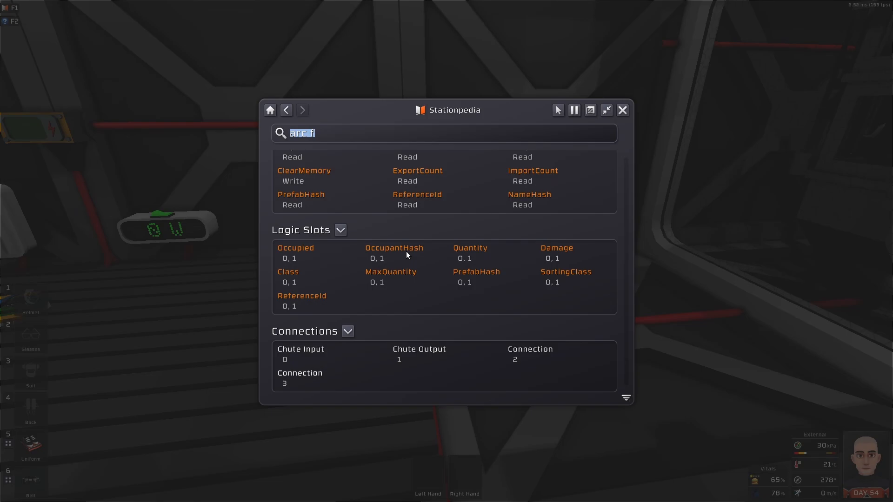
mouse_move(463, 263)
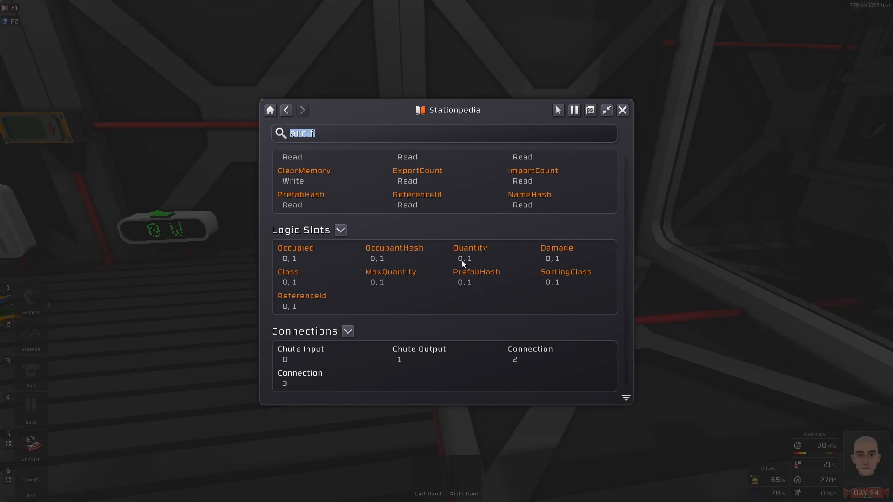
mouse_move(290, 279)
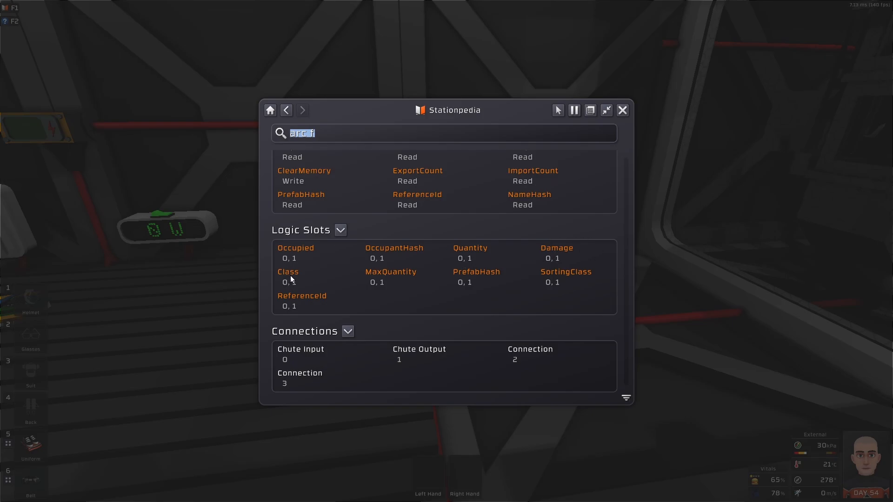
mouse_move(318, 306)
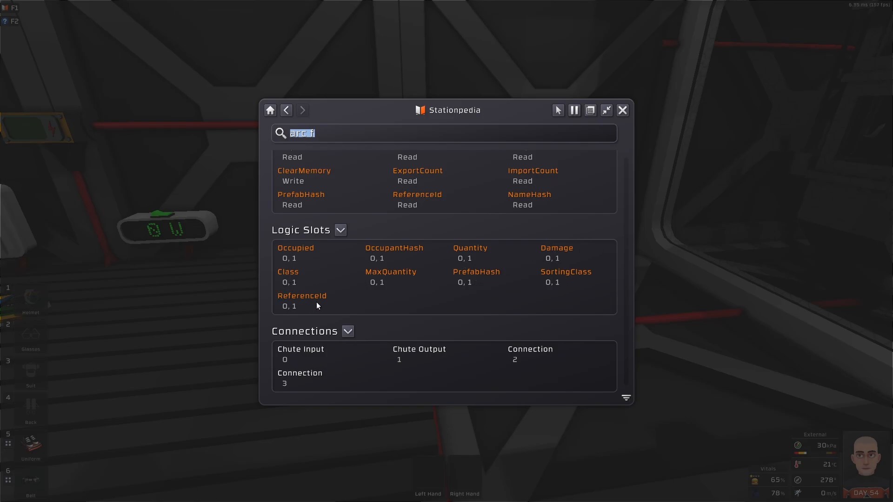
mouse_move(510, 275)
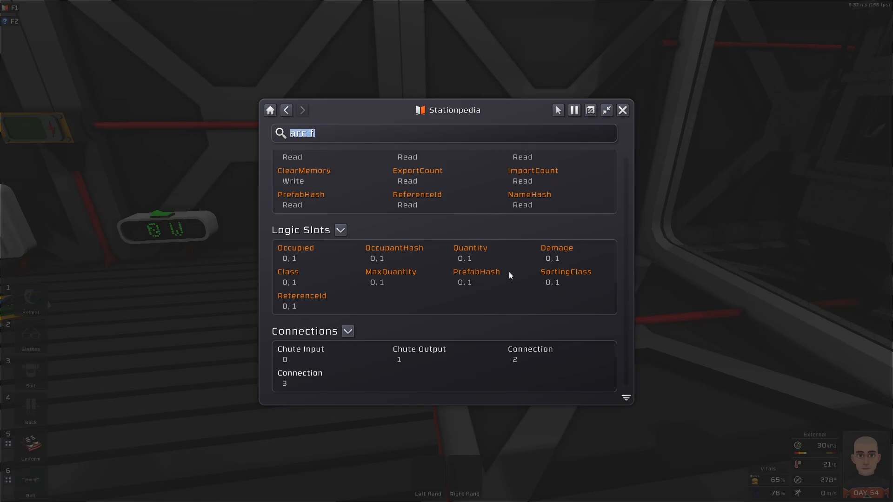
mouse_move(416, 280)
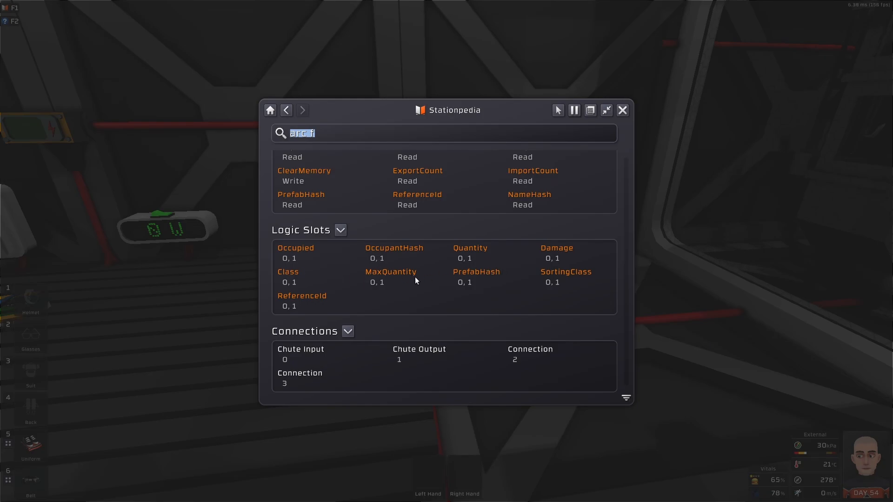
mouse_move(294, 257)
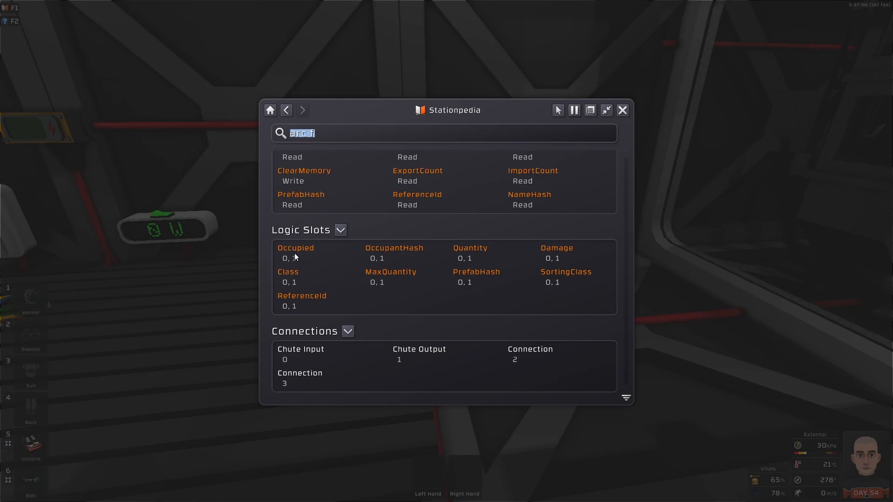
mouse_move(394, 256)
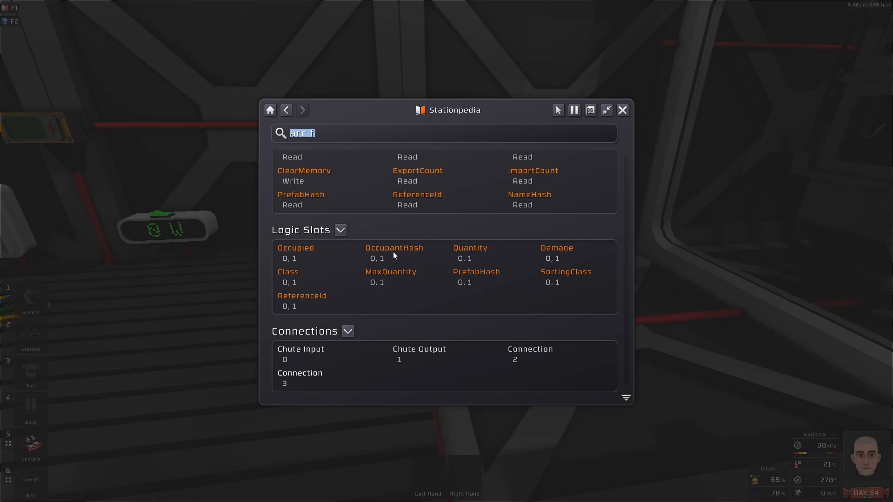
mouse_move(473, 252)
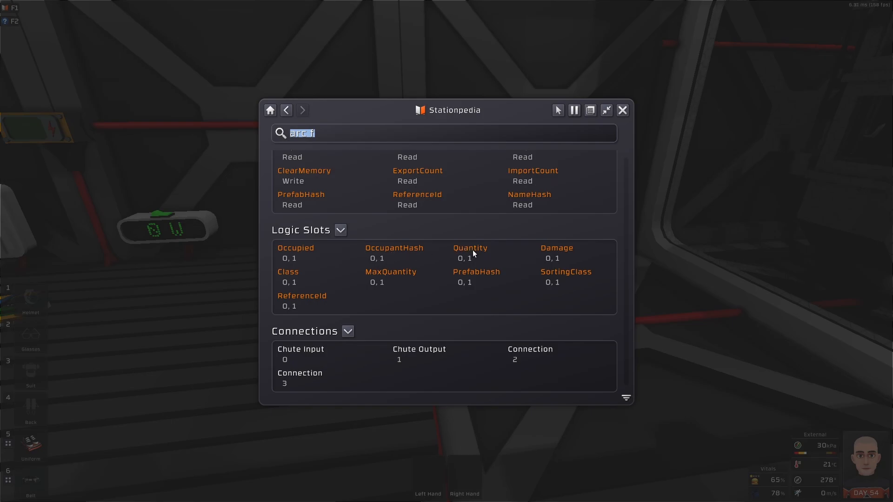
mouse_move(318, 245)
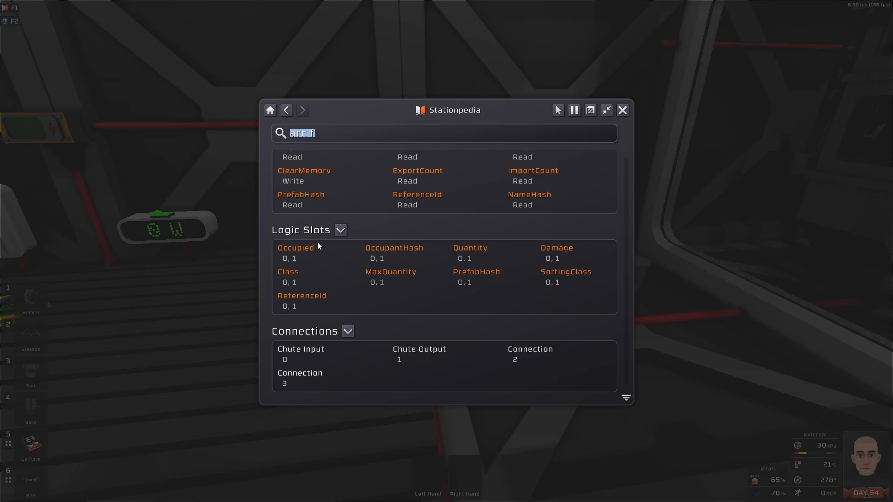
mouse_move(471, 246)
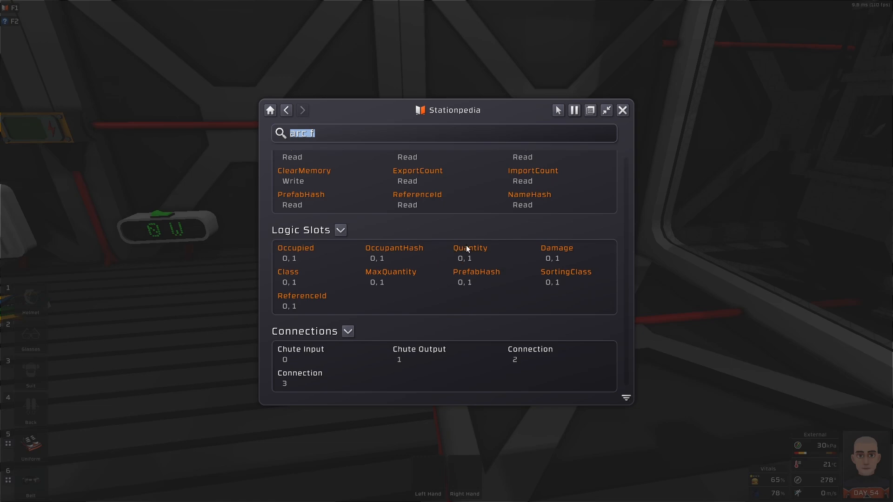
Step: Close the Stationpedia and cycle the logic kit variant to Logic Writer for wall placement
left_click(622, 109)
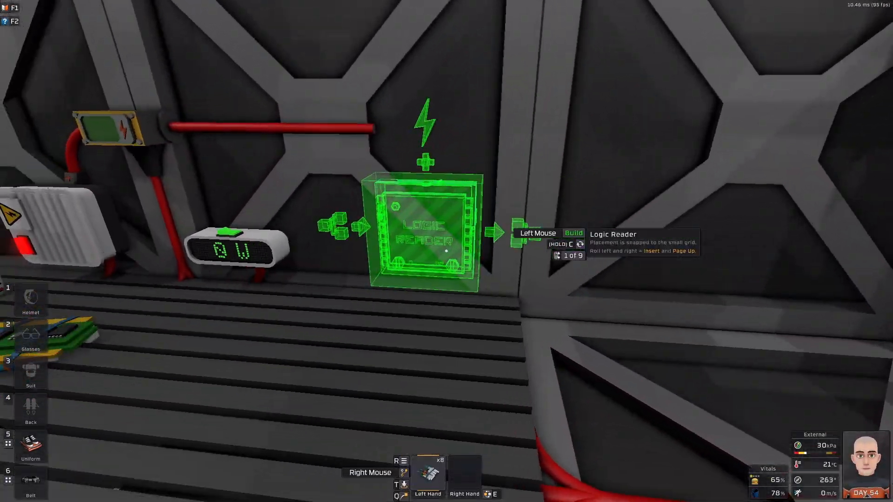
scroll("down", 3)
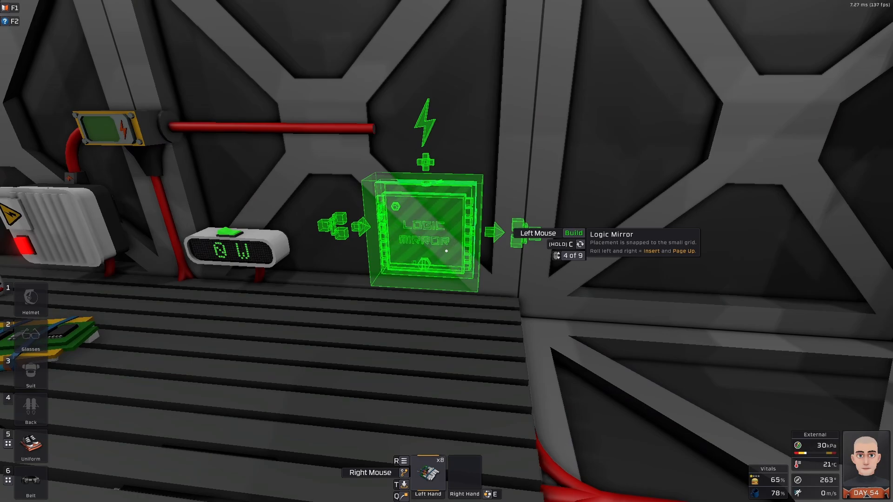
scroll("down", 3)
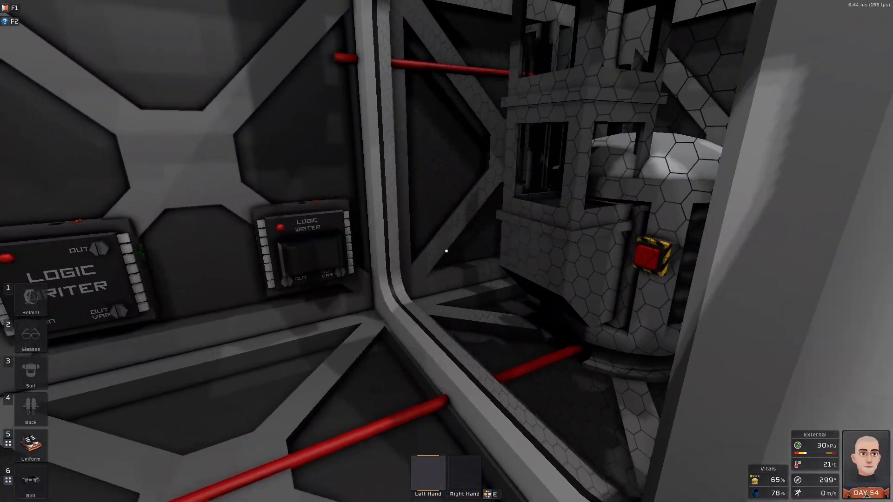
mouse_move(447, 250)
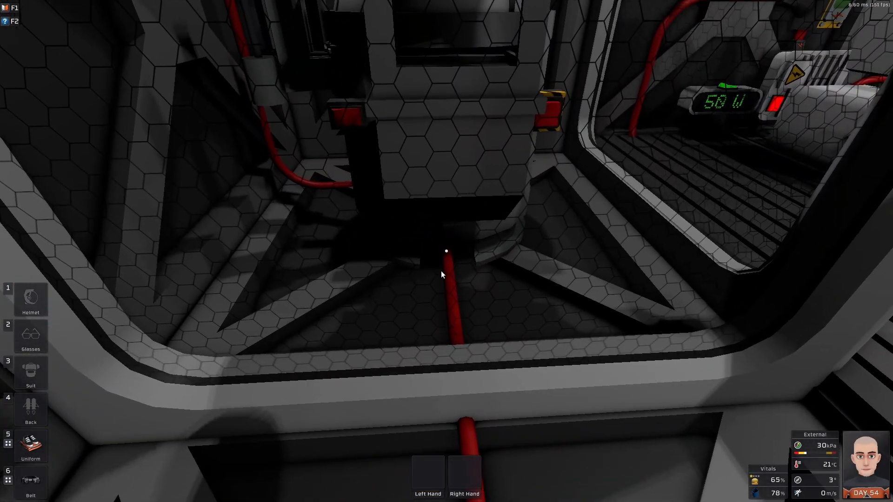
mouse_move(446, 250)
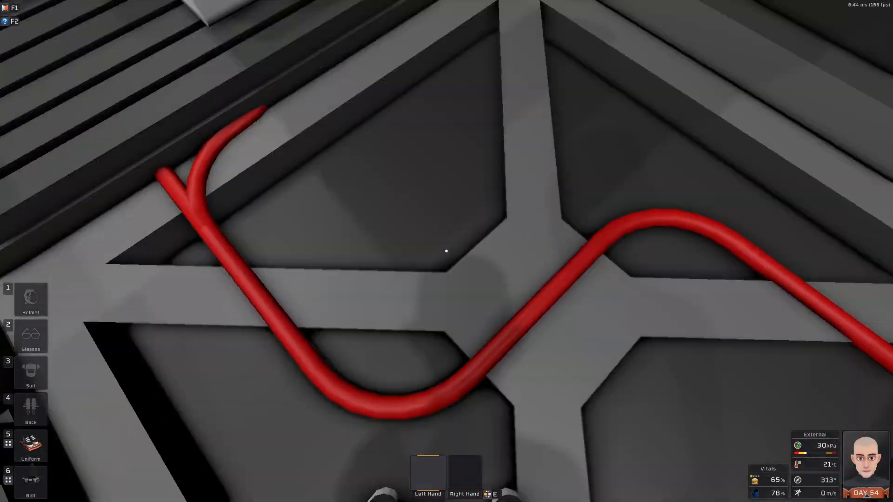
mouse_move(446, 251)
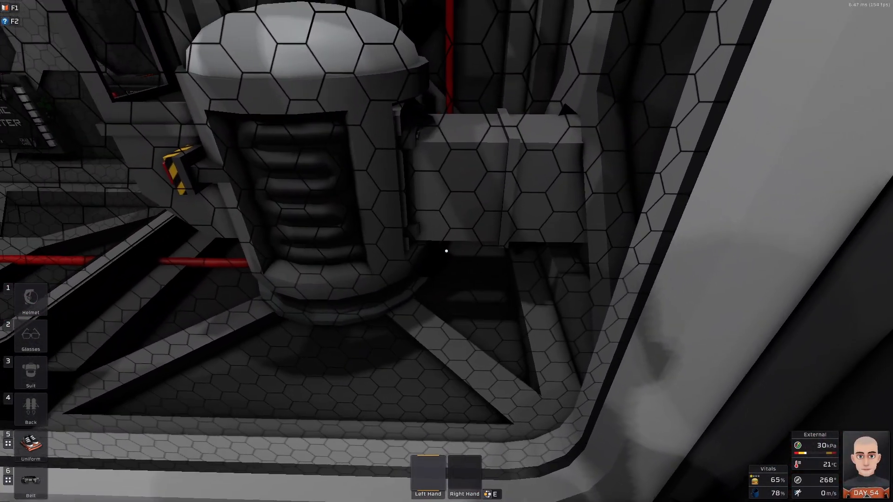
mouse_move(446, 251)
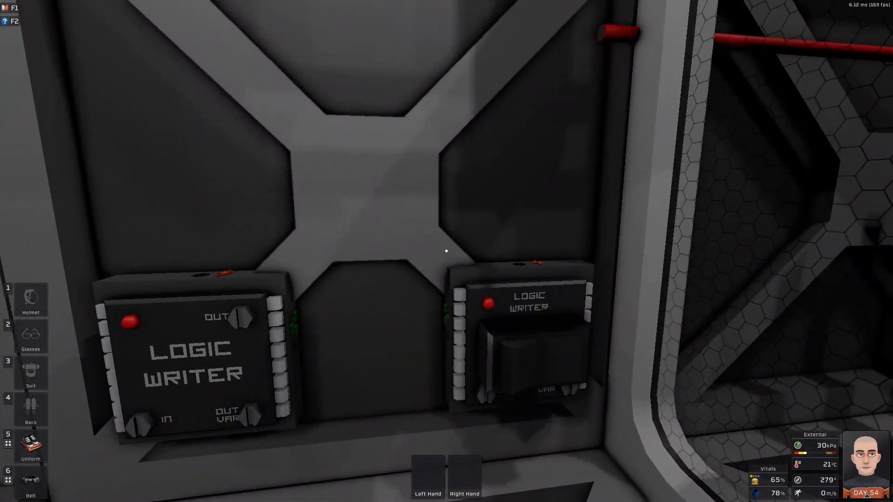
left_click(30, 478)
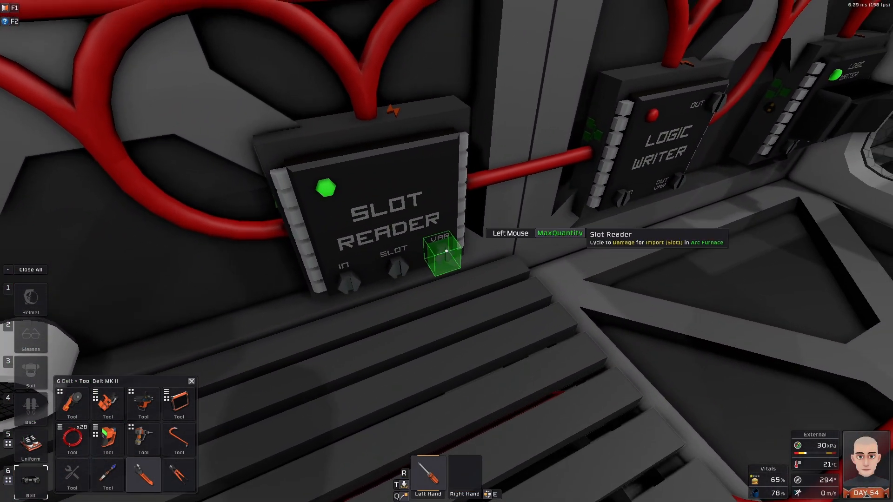
left_click(443, 252)
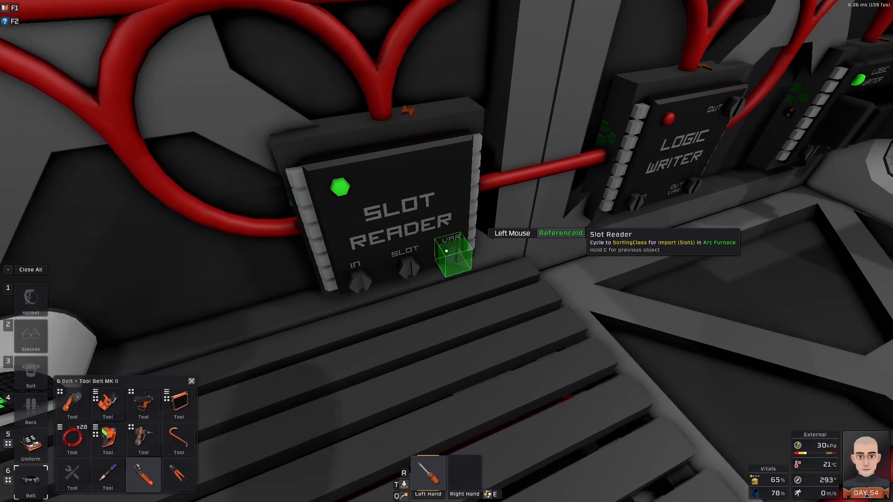
left_click(447, 250)
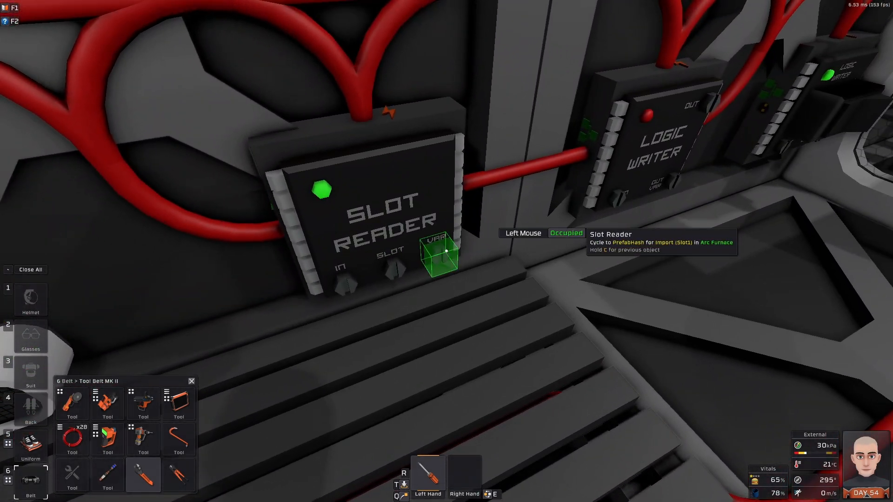
mouse_move(446, 251)
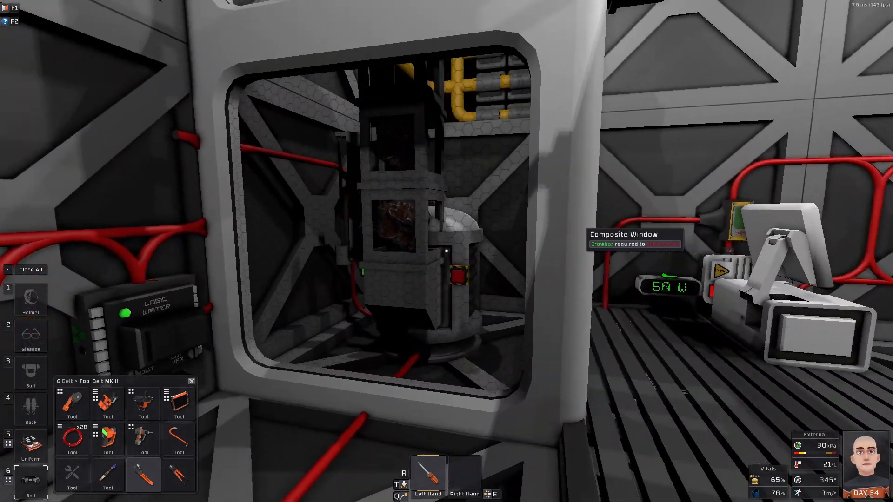
mouse_move(446, 250)
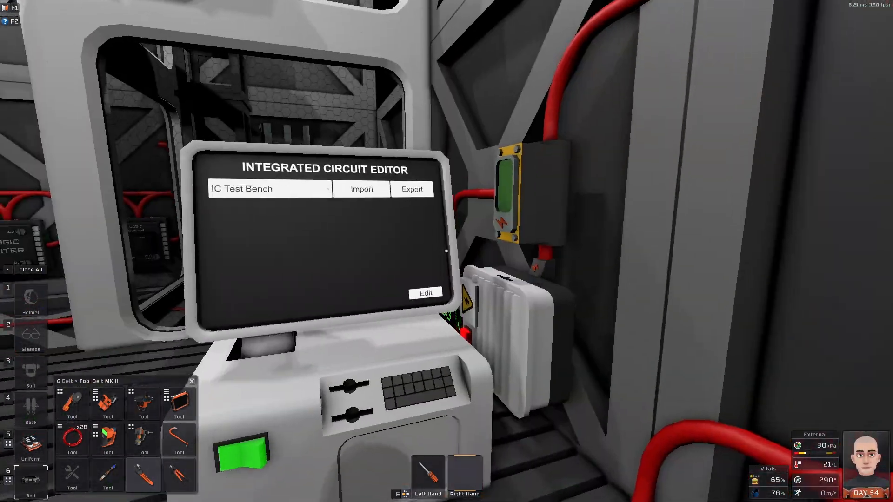
Step: Write 'alias furnace d0' in the IC script and point the housing's D0 pin at the Arc Furnace
left_click(425, 293)
type("alias")
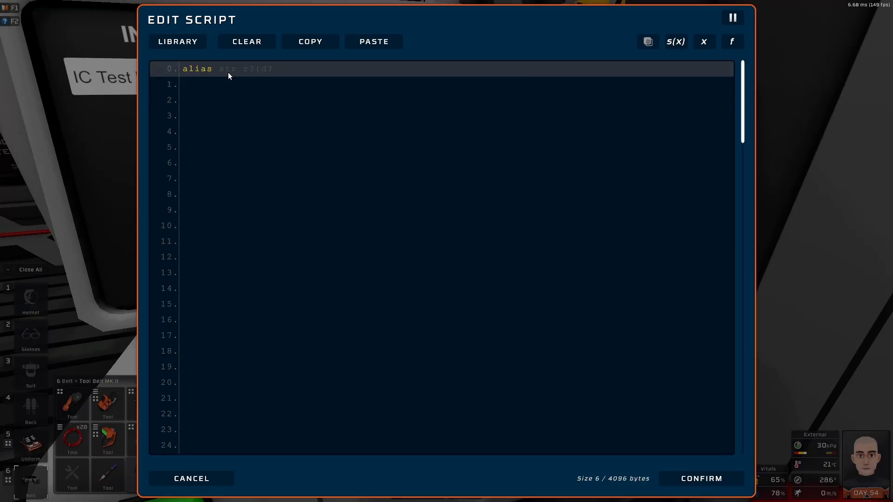
type("furnace d0")
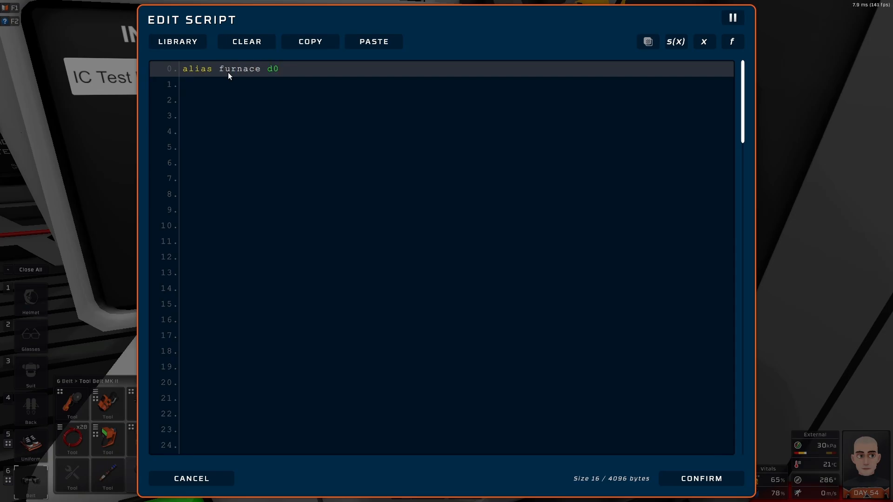
left_click(701, 478)
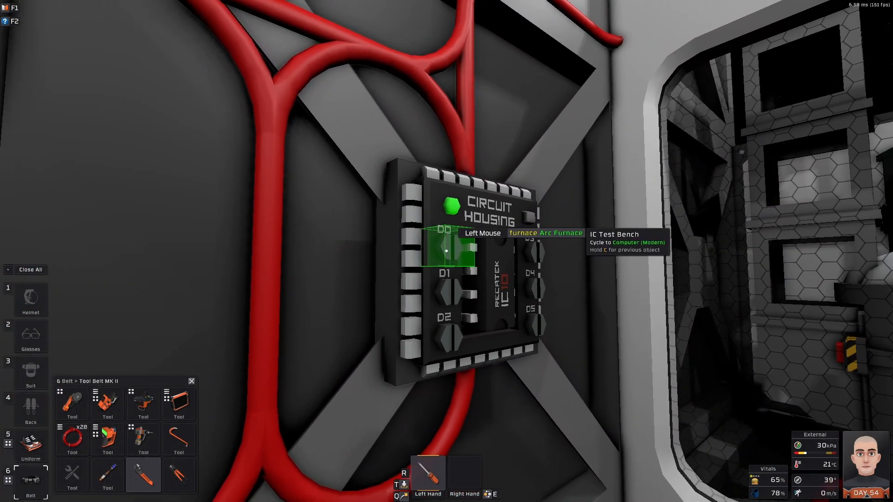
left_click(450, 250)
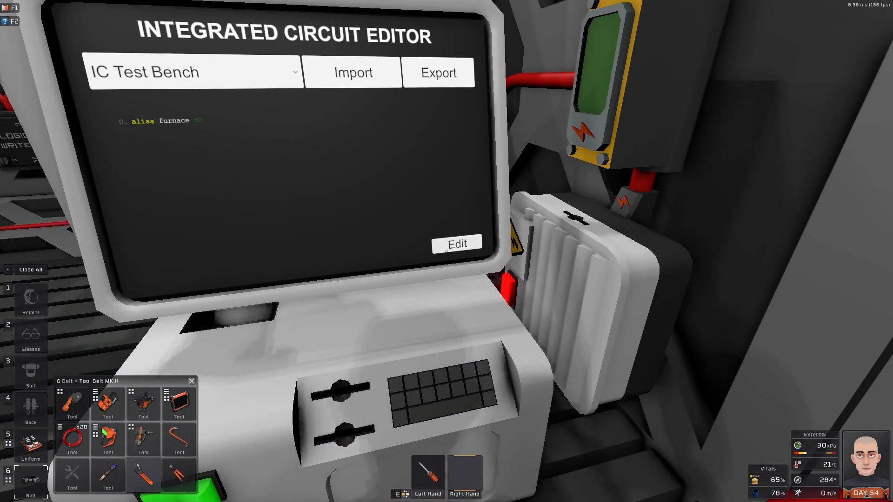
Step: Add a 'start:' loop with 'j start' and begin the 'ls r0 furnace' slot-read line
left_click(456, 243)
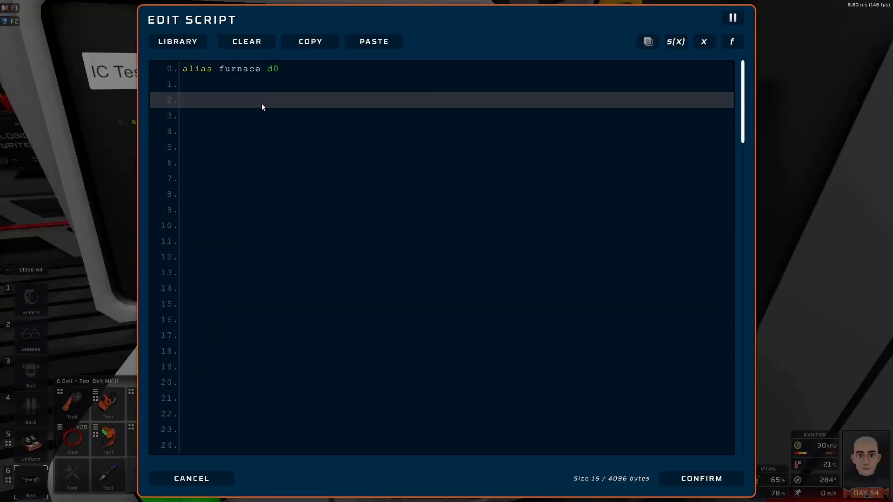
type("start:")
left_click(441, 178)
type("j start")
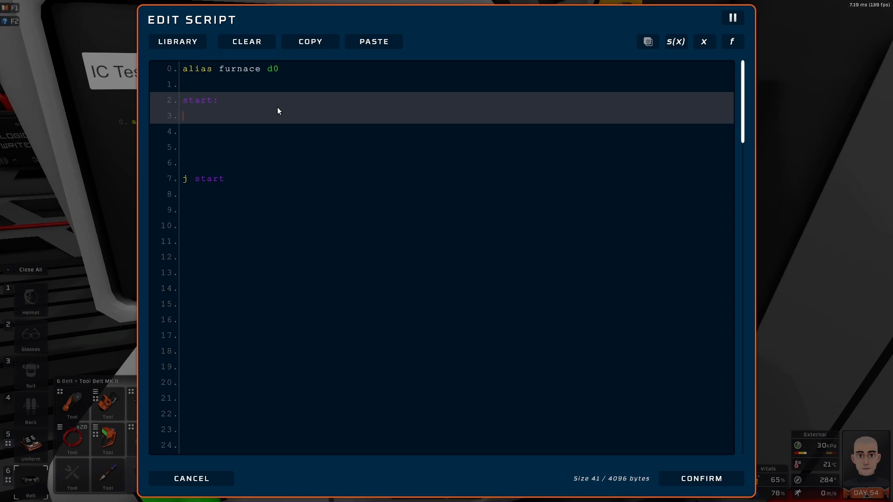
mouse_move(284, 110)
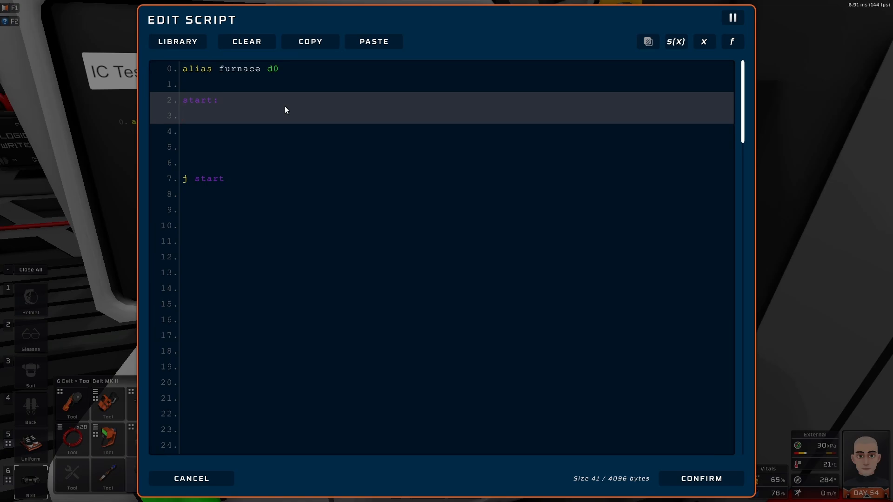
left_click(184, 115)
type("ls")
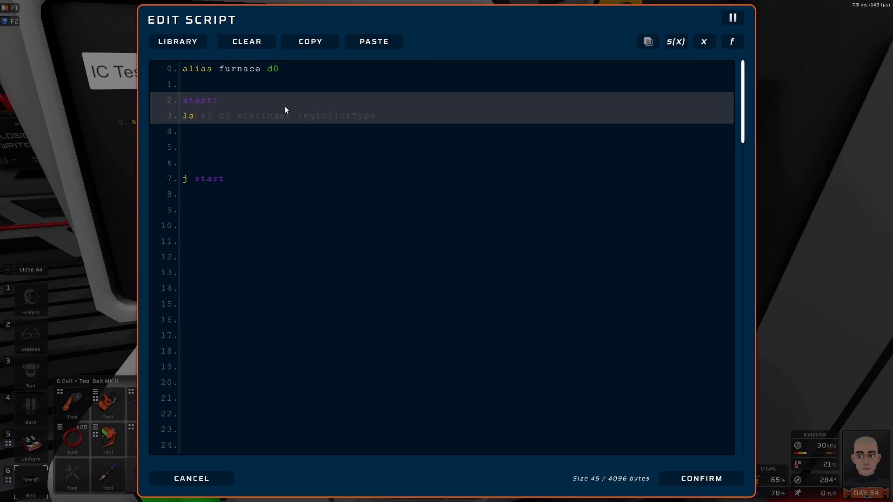
mouse_move(188, 115)
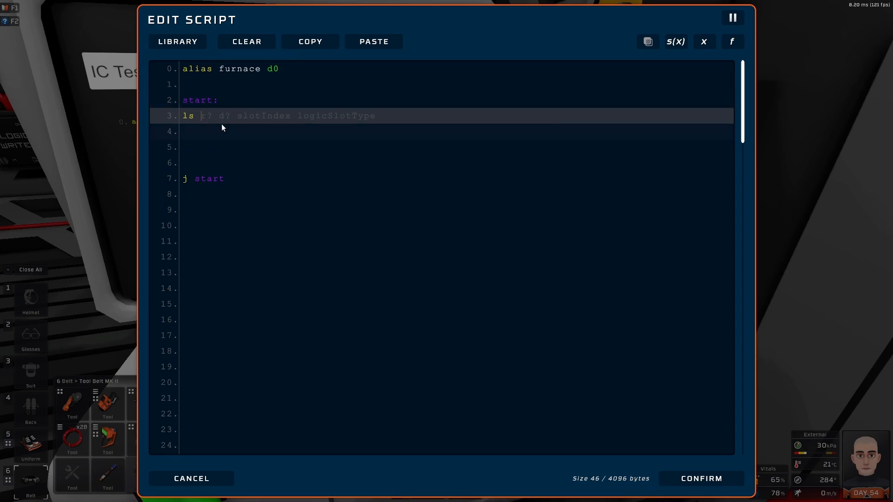
type("0")
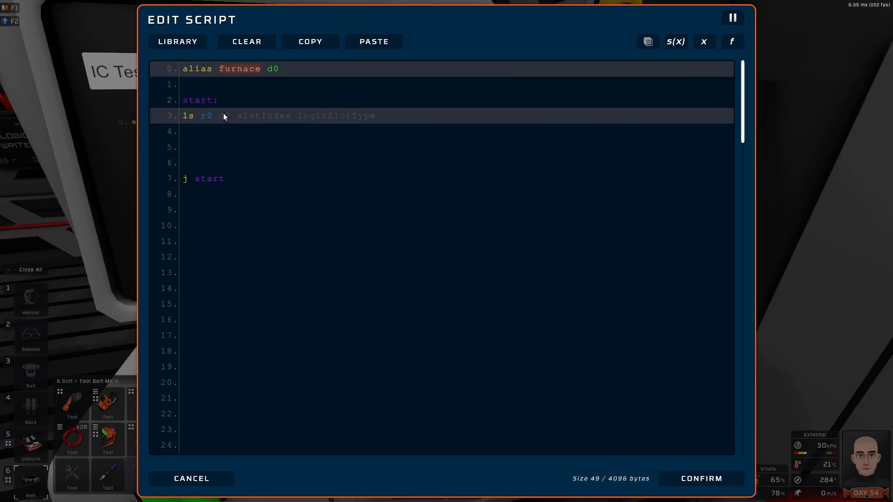
type("furnace")
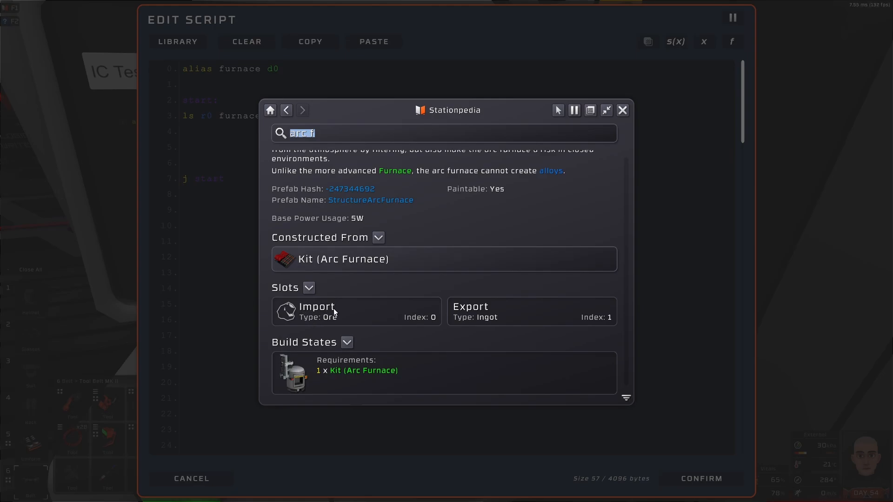
Step: Check the Import slot and Occupied value in Stationpedia, then return to the script
left_click(622, 109)
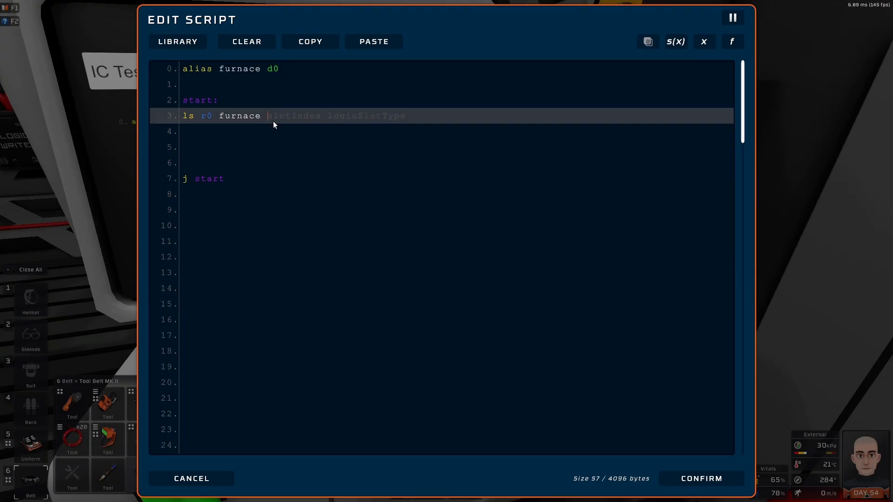
type("Import")
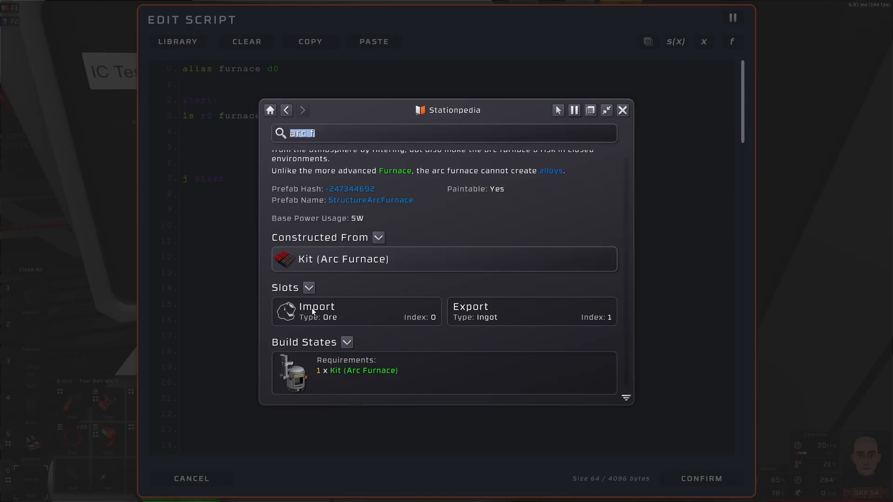
mouse_move(433, 320)
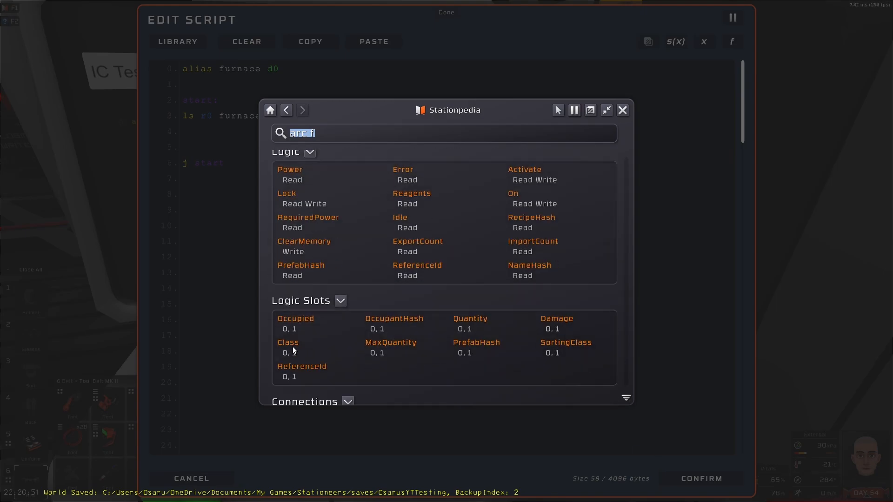
left_click(295, 318)
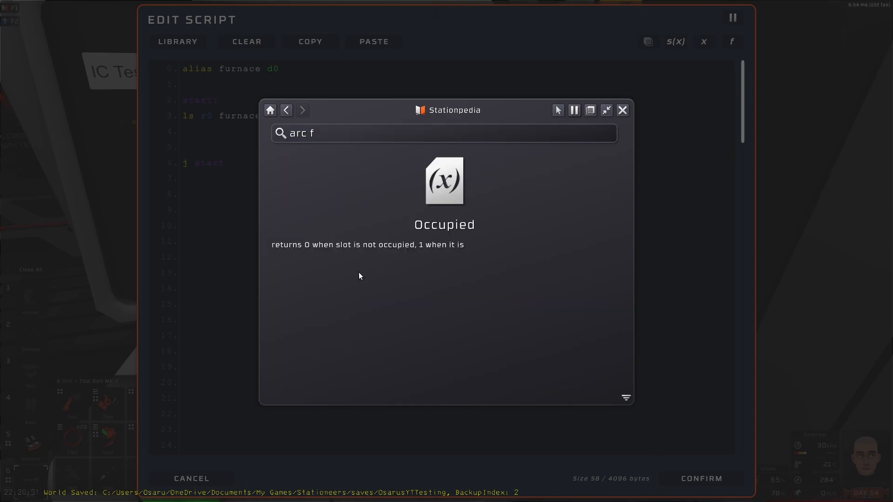
left_click(622, 110)
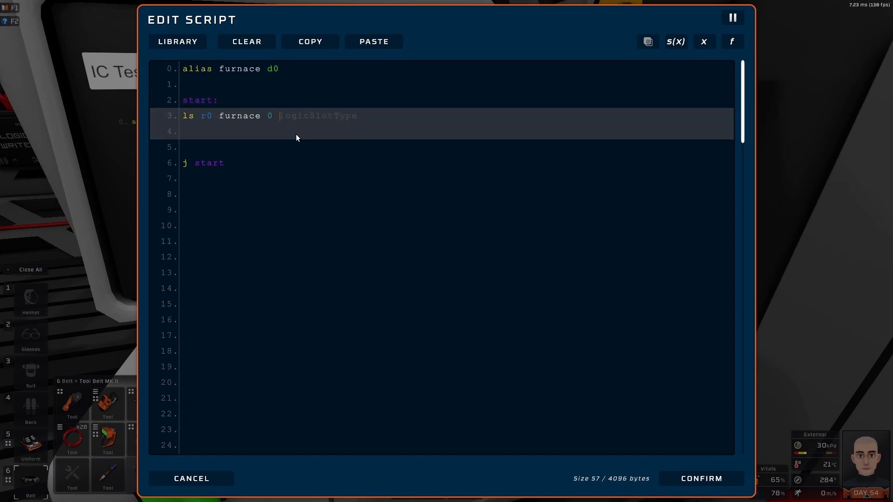
Step: Finish the read as 'ls r0 furnace 0 Occupied' and add 's furnace On r0'
type("Occu")
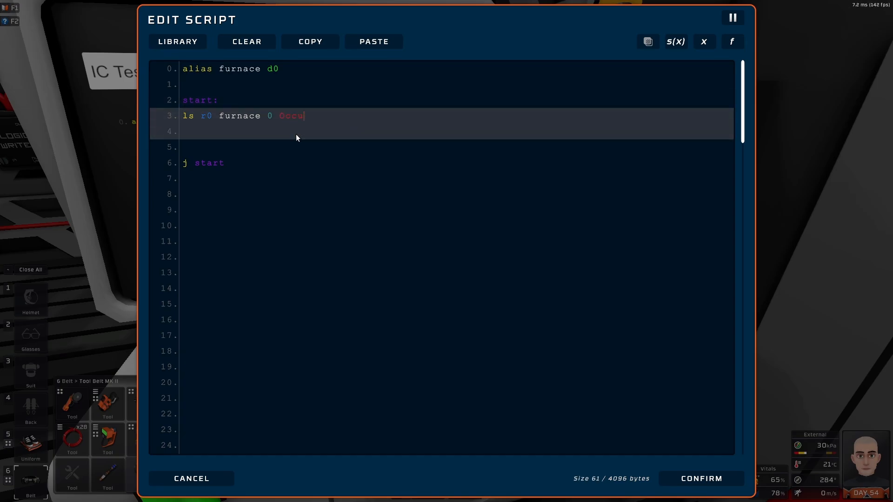
type("pied")
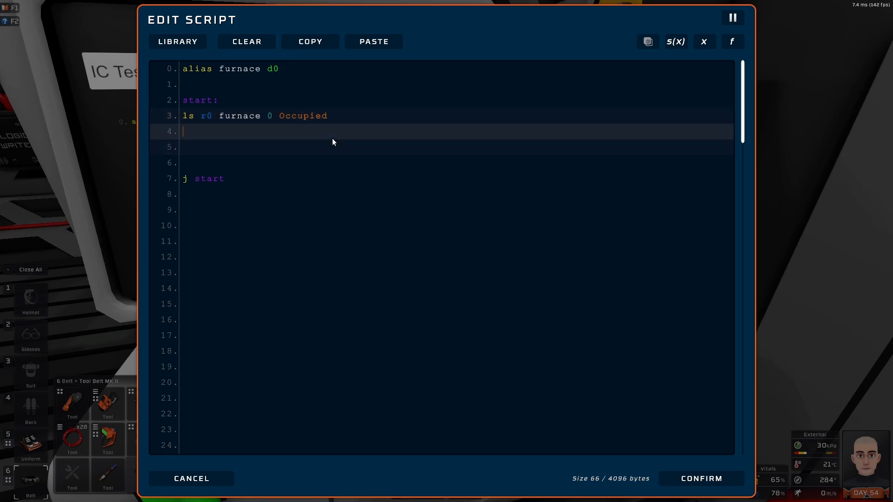
key("Enter")
type("s")
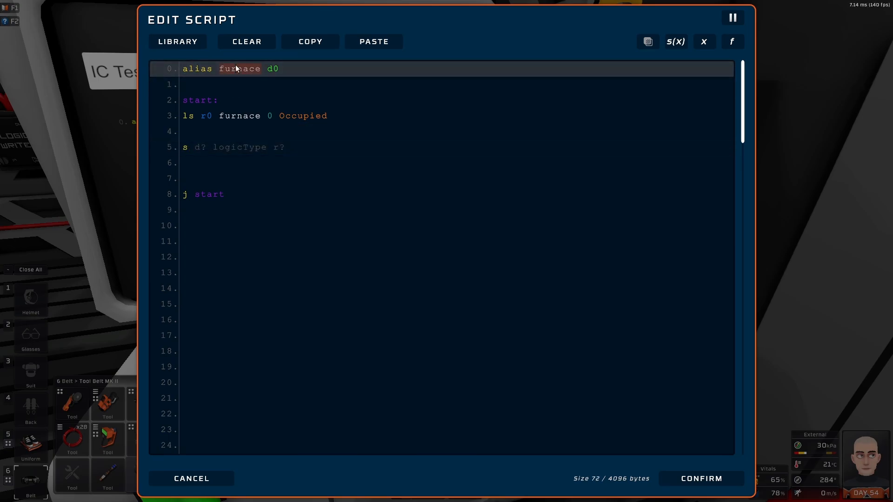
type("furnace")
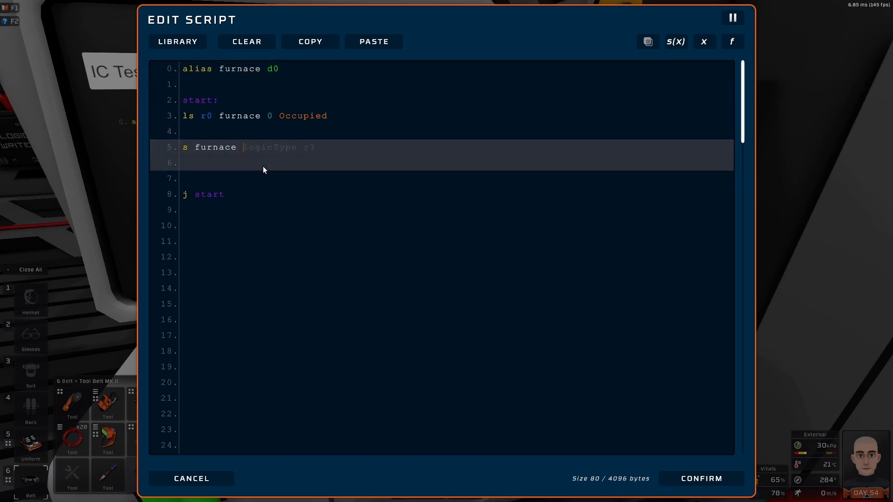
type("On r0")
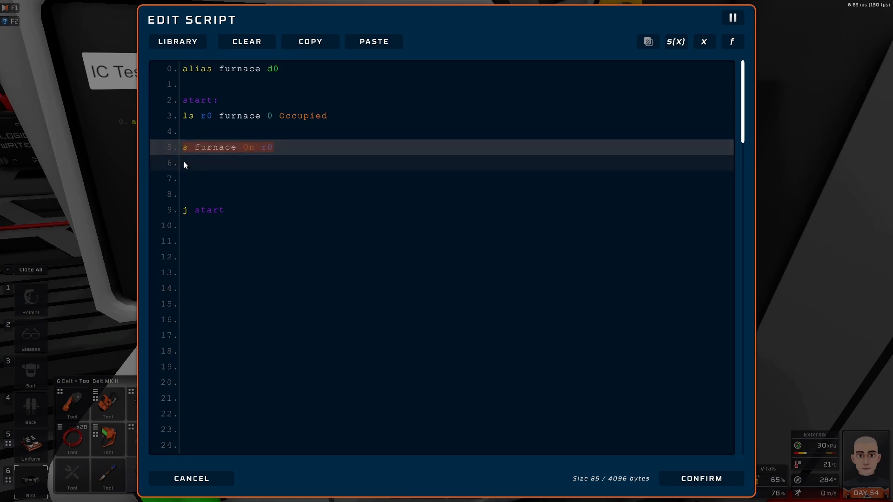
Step: Add the 's furnace Activate r0' line to start processing when the slot is occupied
type("s furnace A r0")
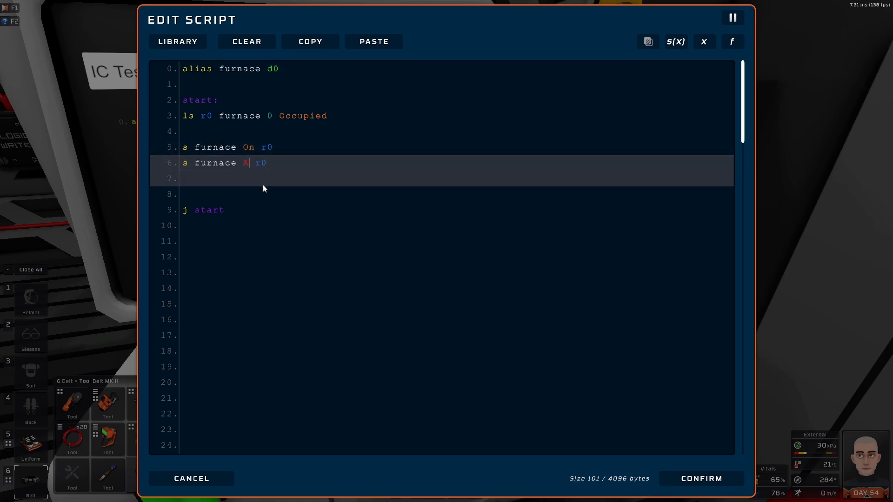
type("ctive")
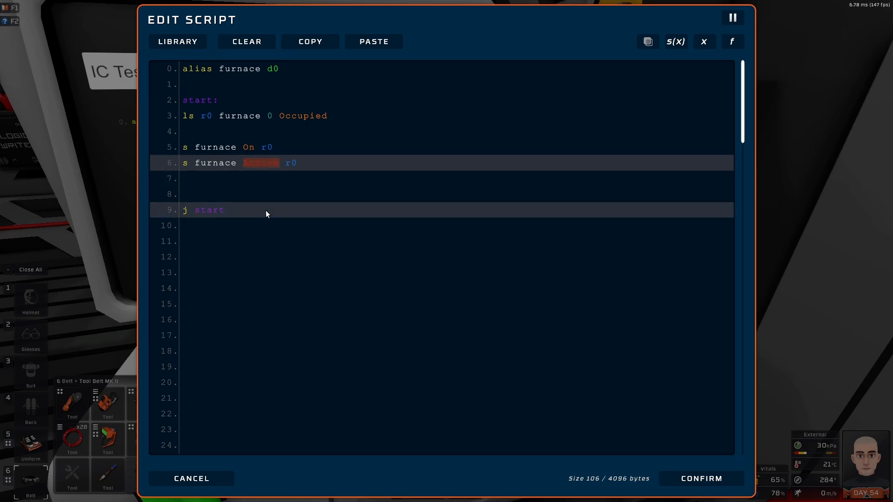
type("Ac")
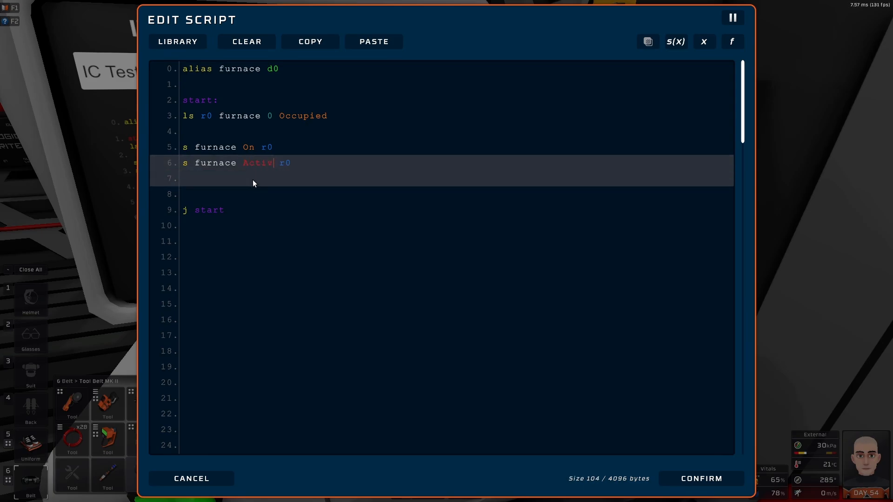
type("ate")
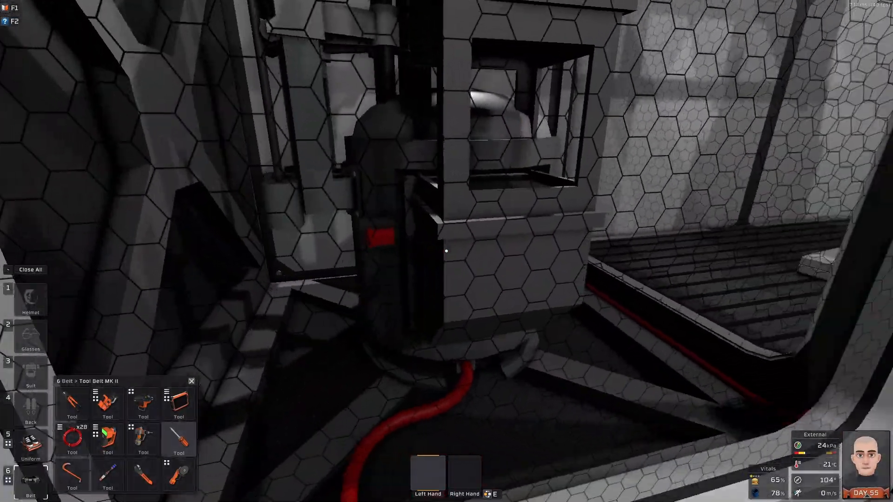
mouse_move(447, 251)
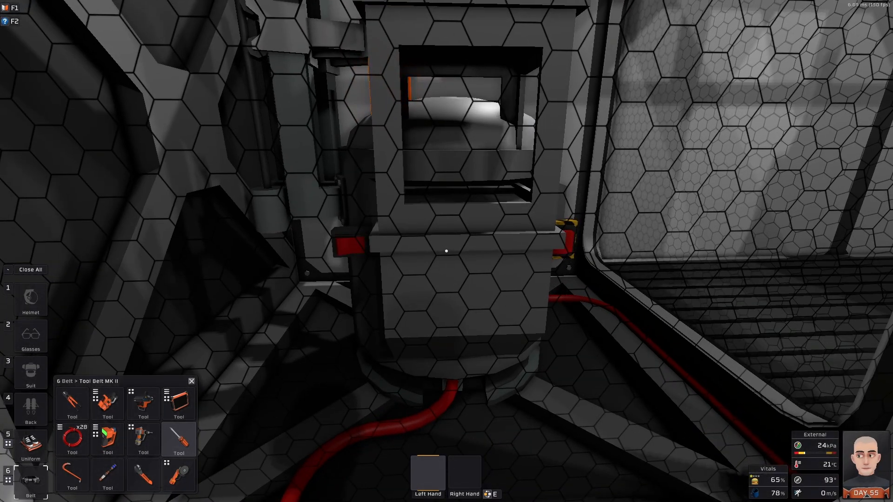
mouse_move(446, 251)
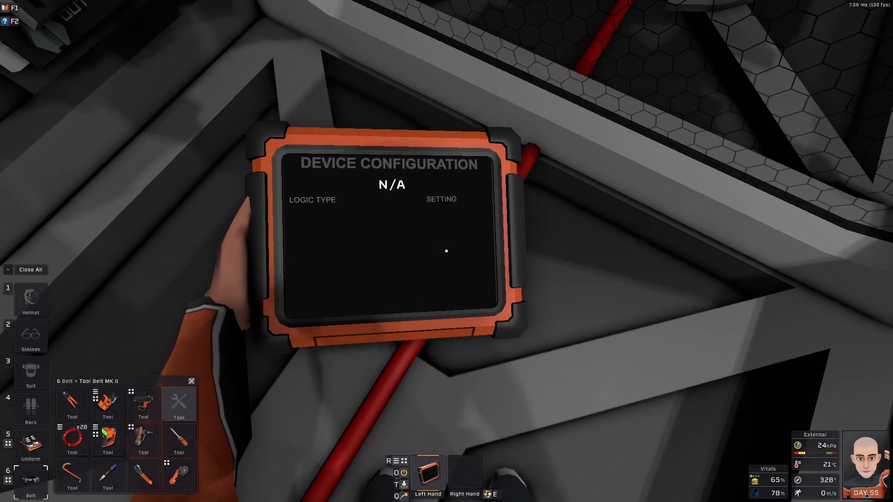
Step: Take the Configuration Cartridge tablet from the tool belt into the left hand
left_click(427, 473)
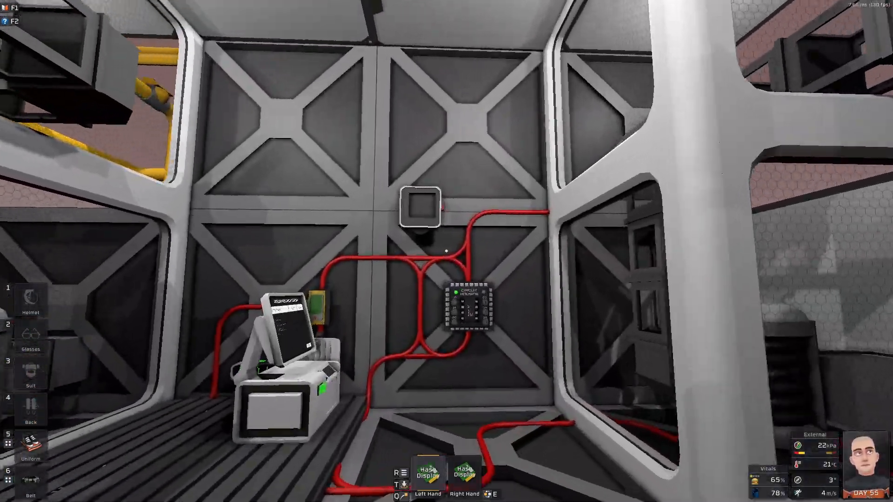
mouse_move(446, 251)
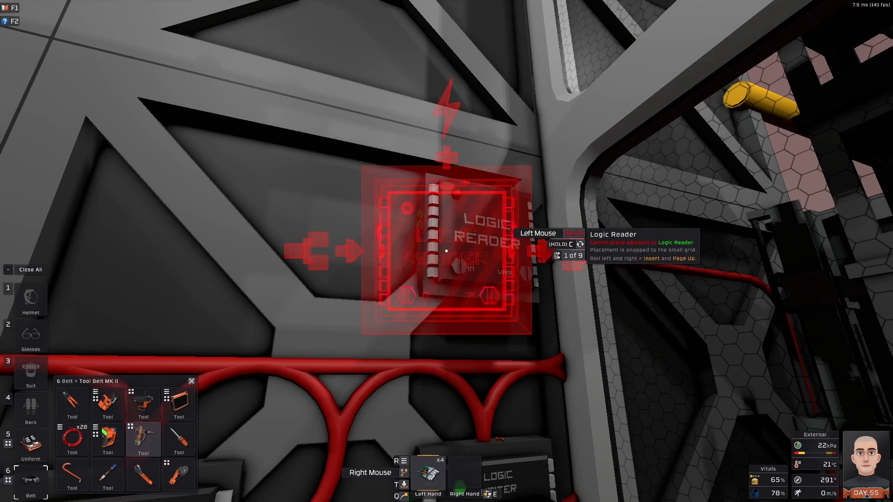
Step: Build a Slot Reader on the wall where it joins the red data cabling
left_click(447, 251)
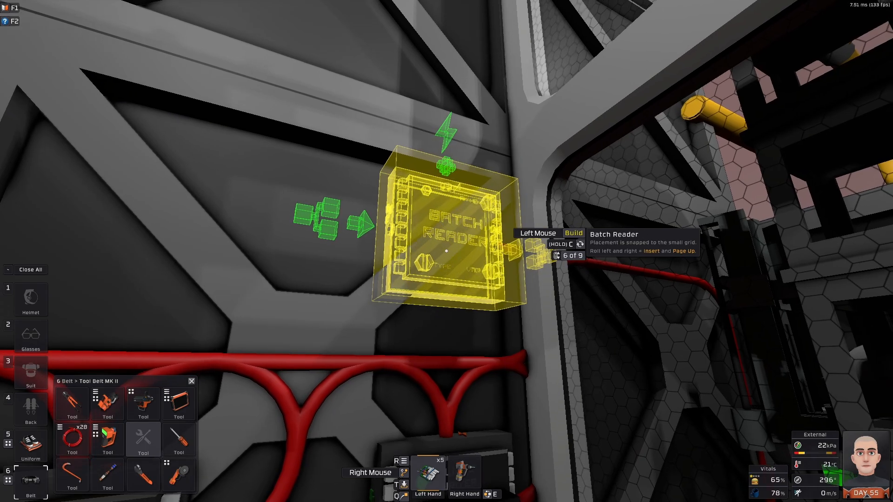
left_click(445, 251)
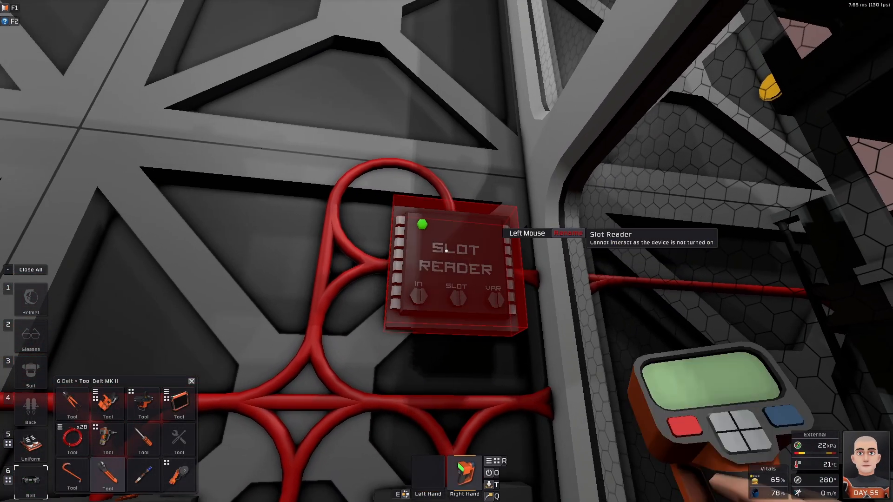
Step: Rename the slot reader to 'Slot Reader HASH' with the Labeller
left_click(568, 233)
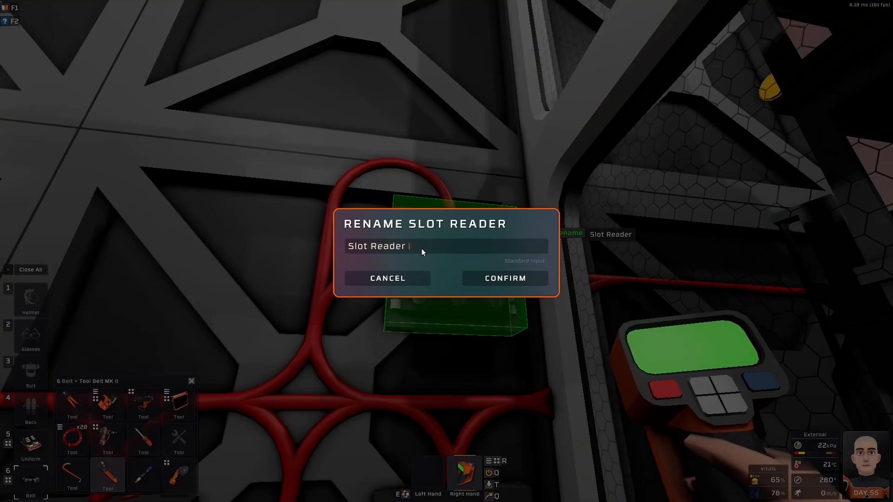
type("HASH")
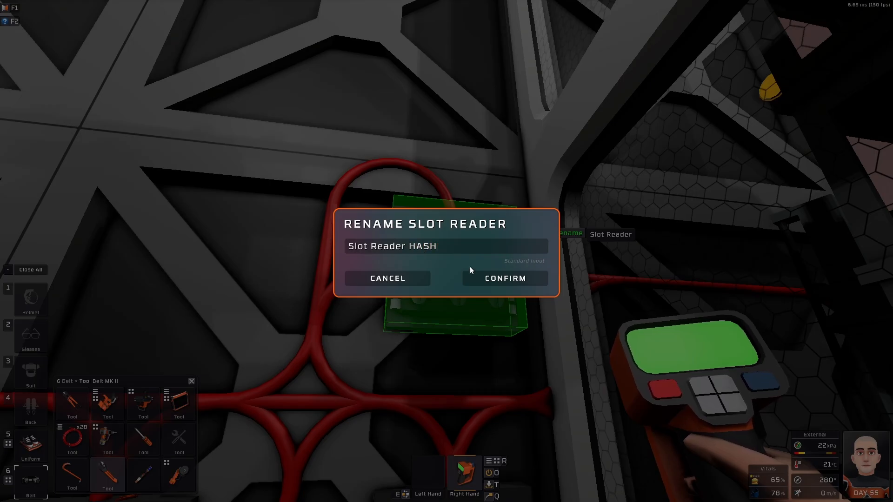
left_click(504, 279)
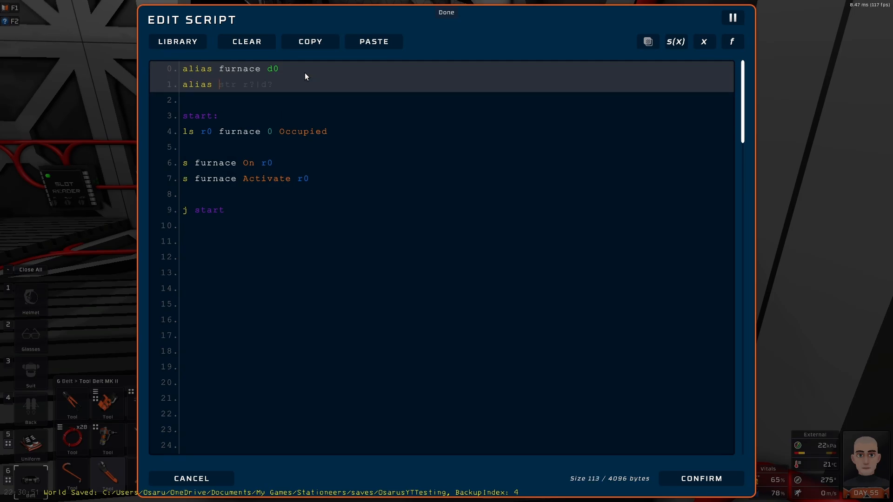
Step: Add 'alias display d1' and an 'ls r1 furnace 0 OccupantHash' slot read
type("display d")
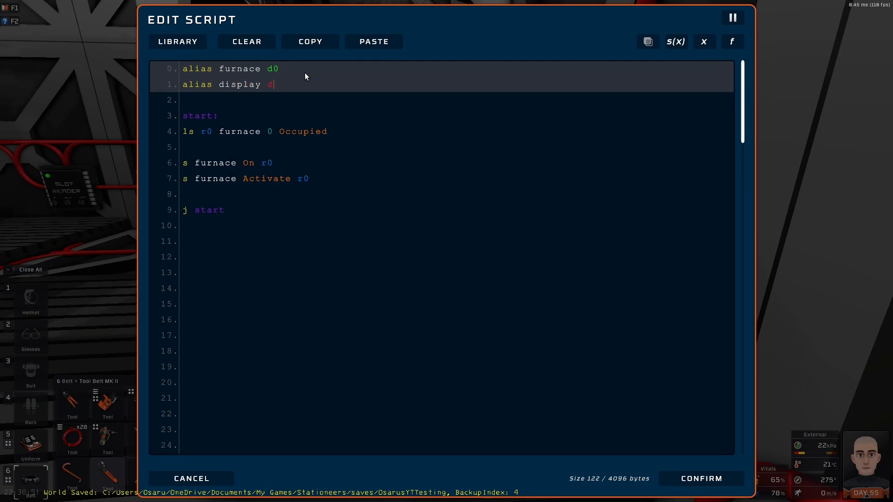
type("1")
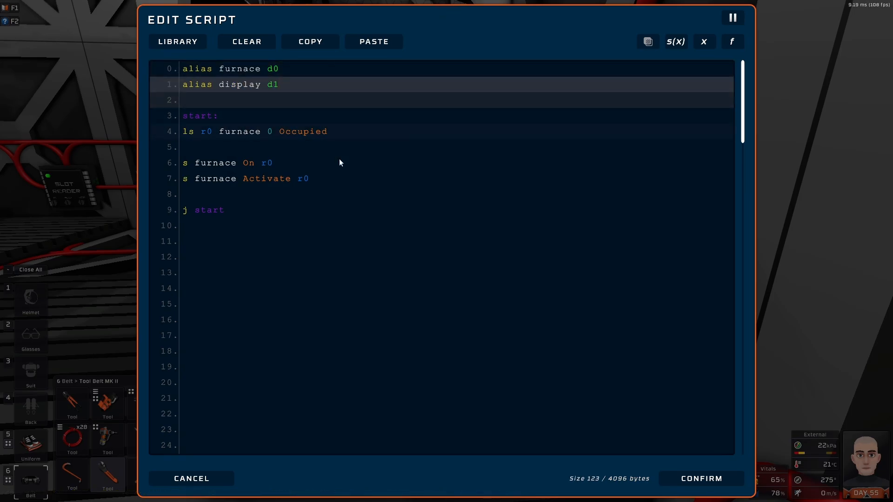
left_click(310, 179)
type("ls")
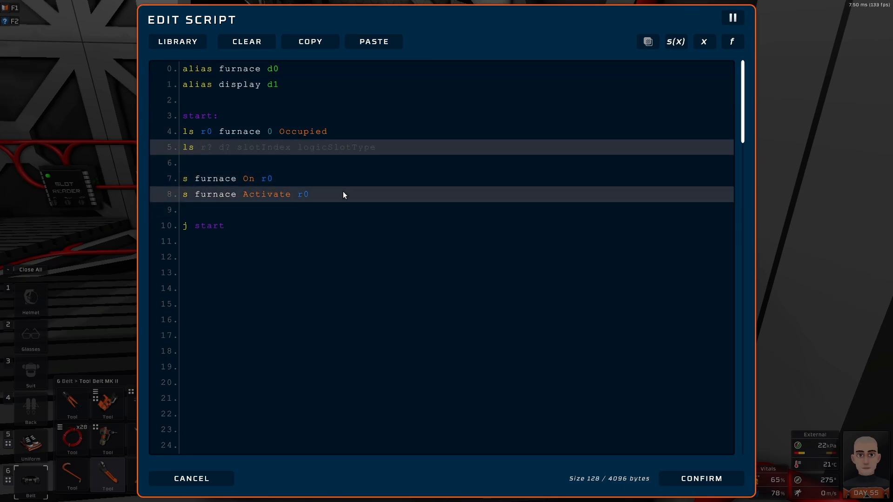
type("r1 furnace")
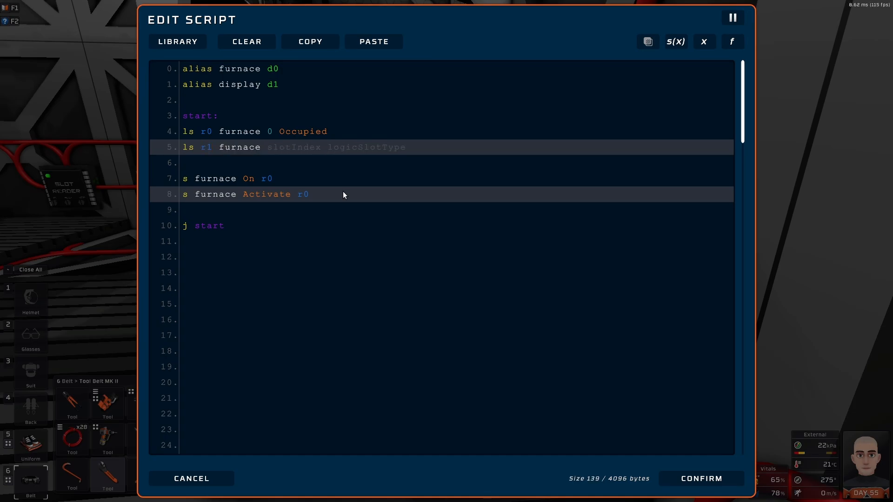
type("0")
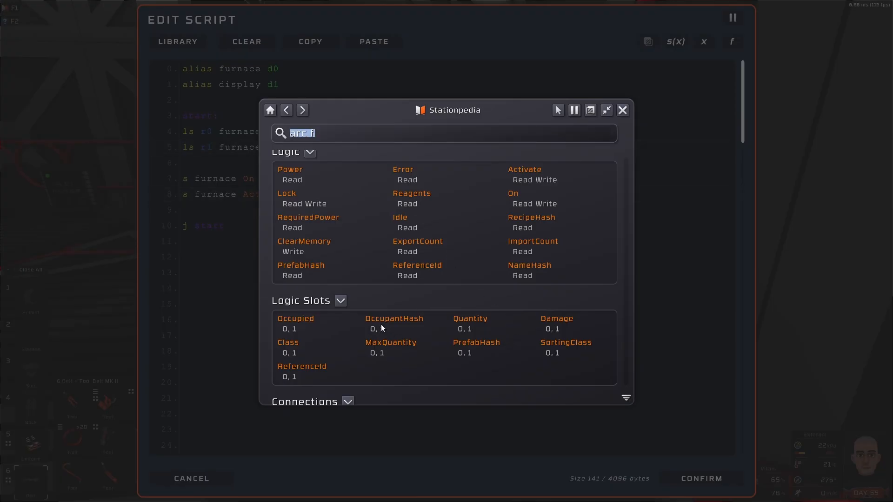
left_click(622, 109)
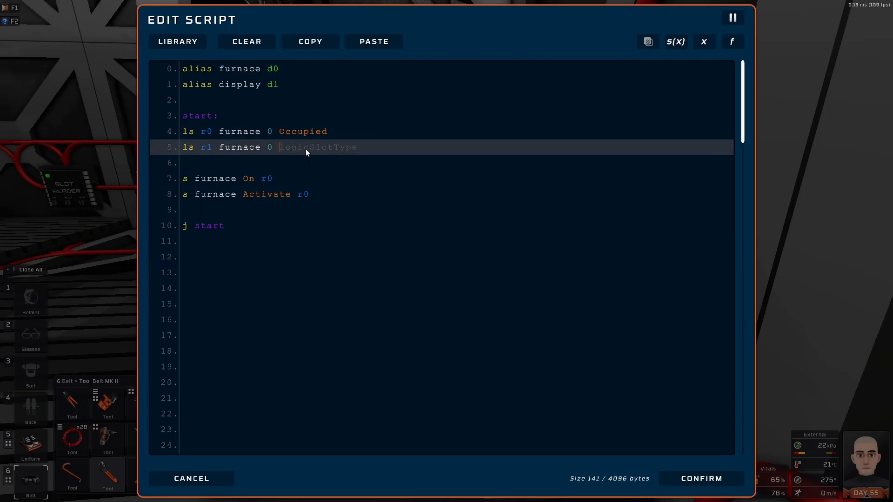
type("Occup")
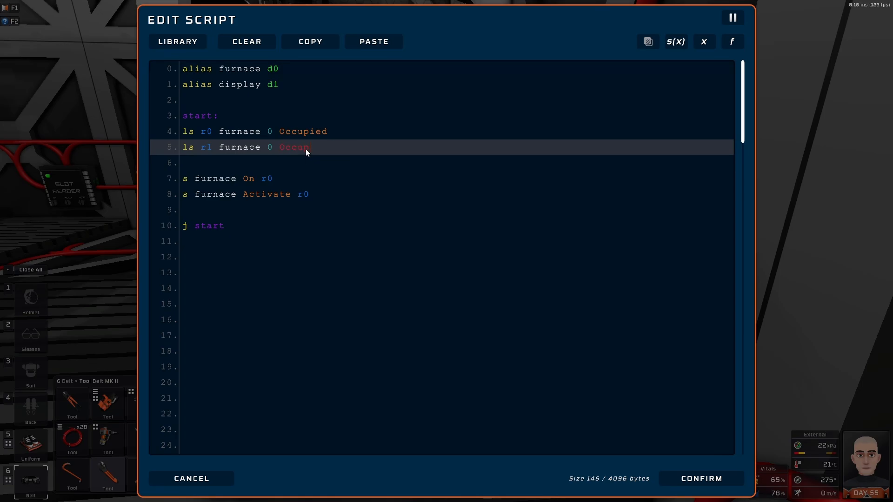
type("antHash")
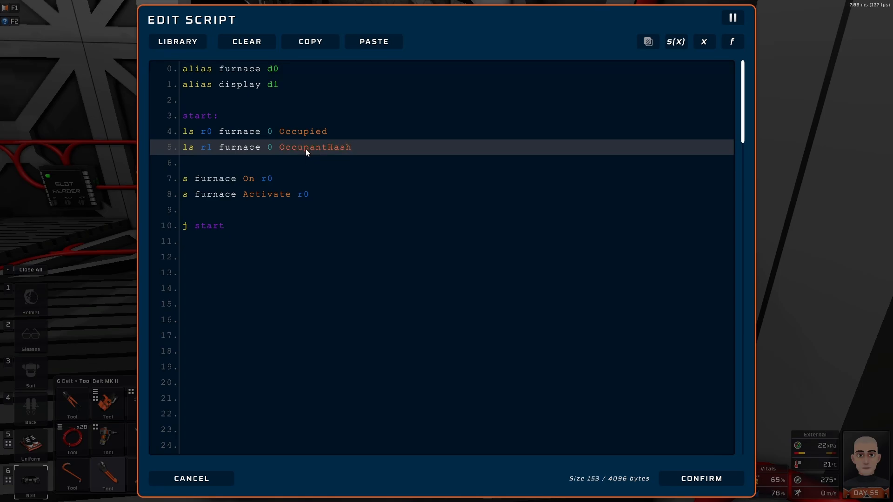
Step: Add 's display On r0' and 's db Setting' lines and confirm the script
left_click(333, 209)
type("s")
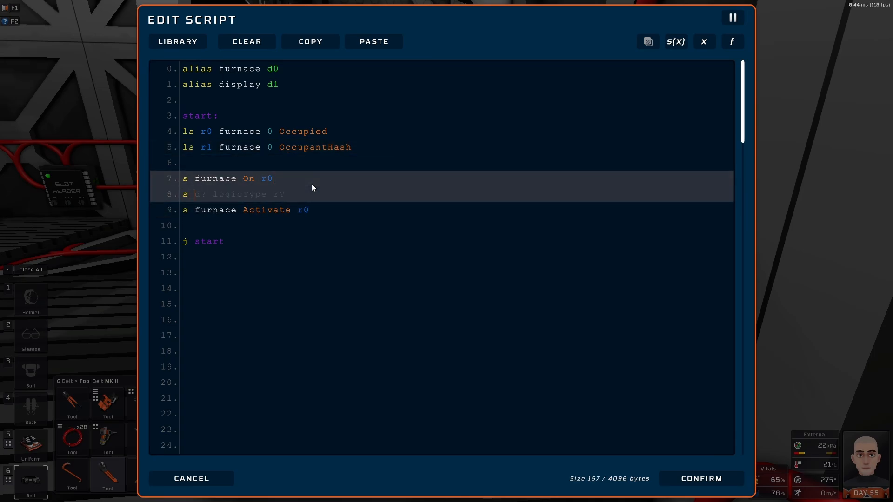
type("diaplay on")
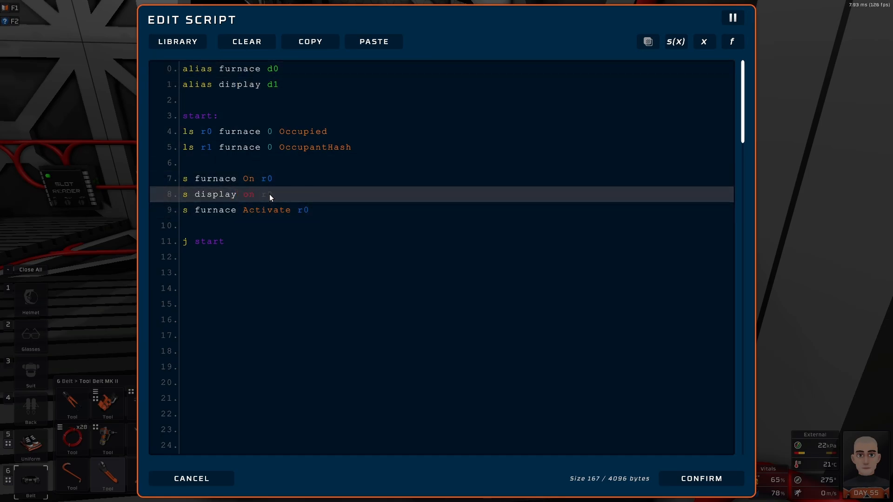
type("ON")
type("s")
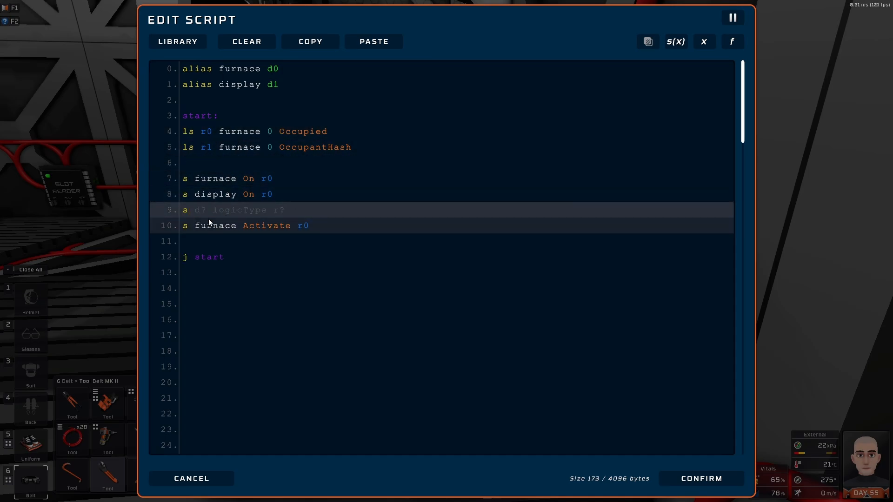
type("D")
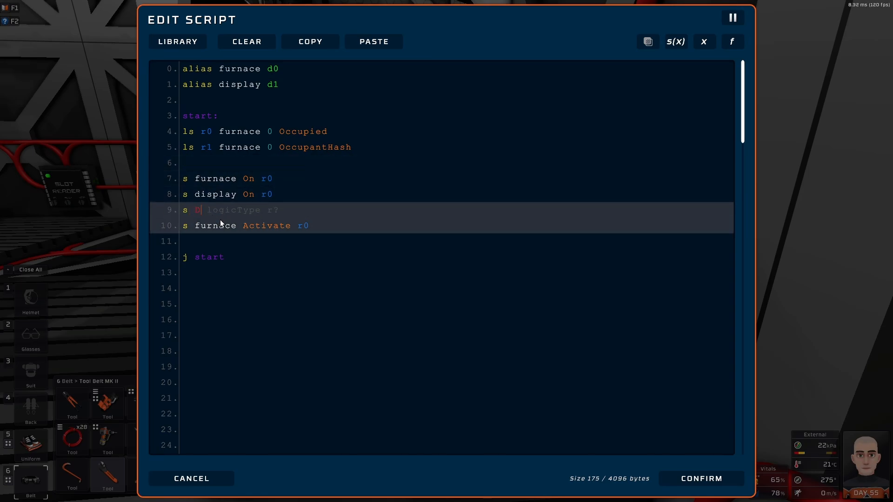
type("b")
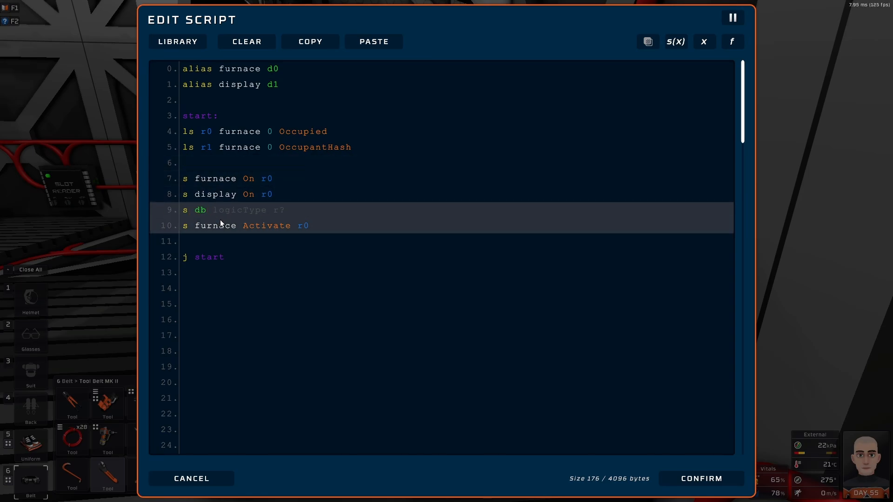
type("Set")
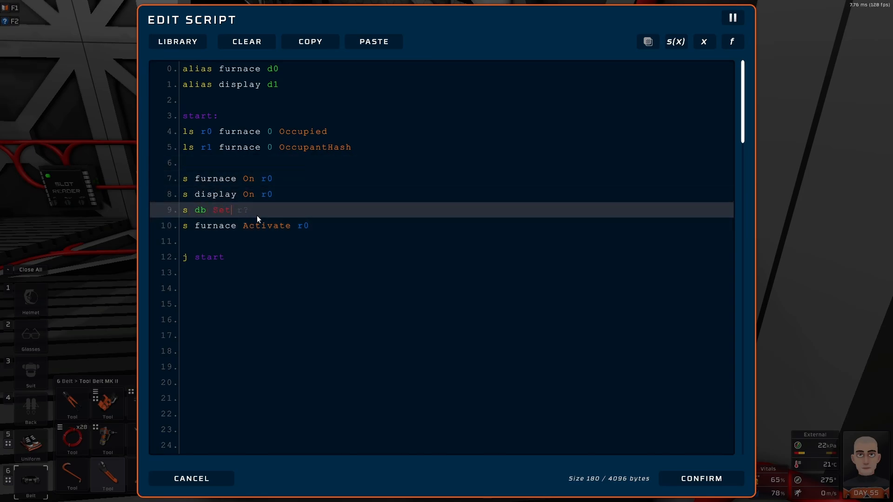
type("ting")
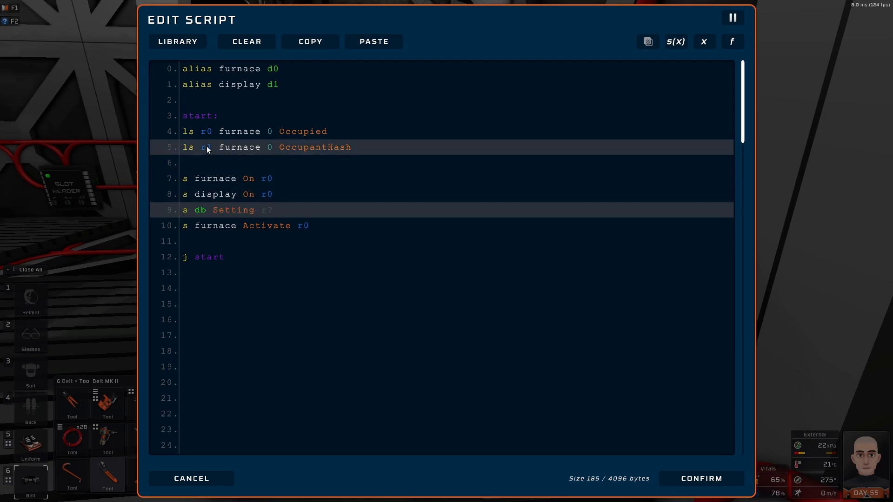
left_click(701, 478)
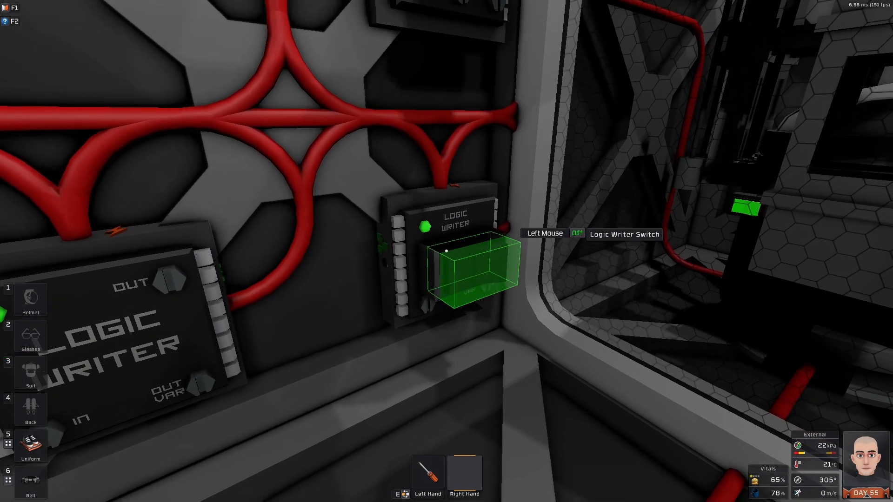
mouse_move(446, 251)
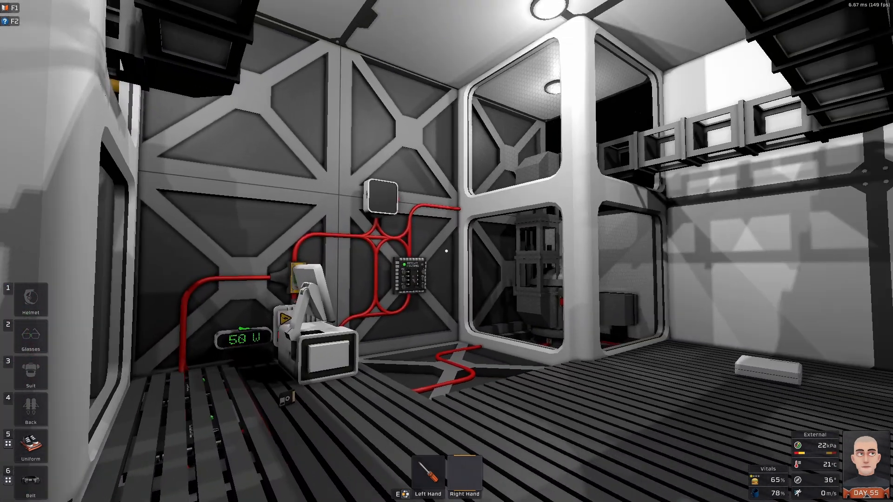
mouse_move(447, 251)
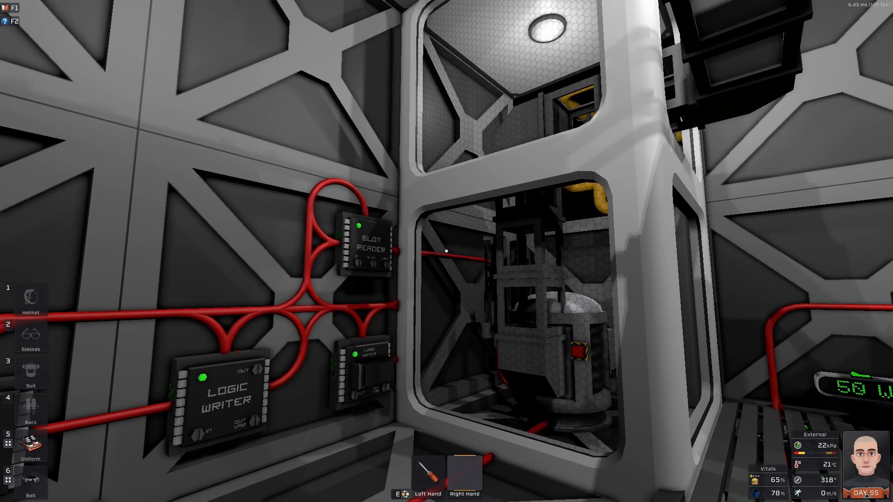